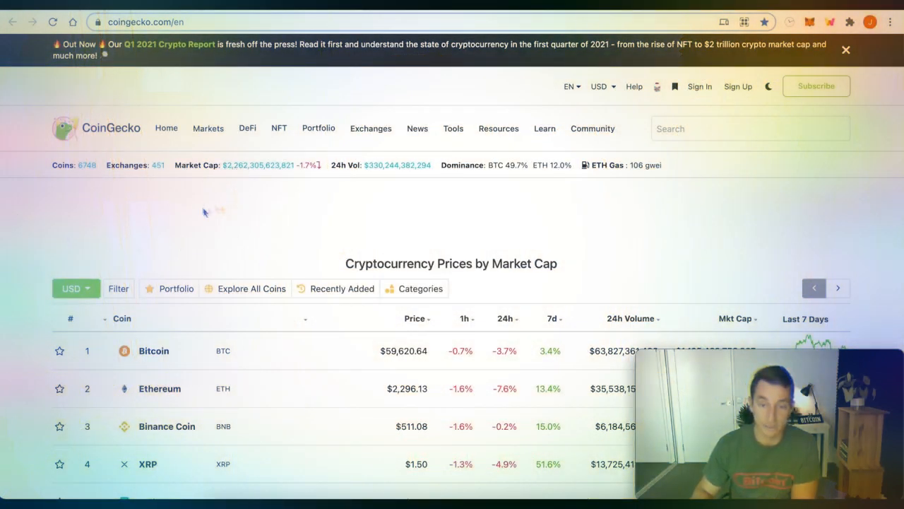
Scroll CoinGecko down to the market-cap table listing Bitcoin through Litecoin
scroll(down, 3)
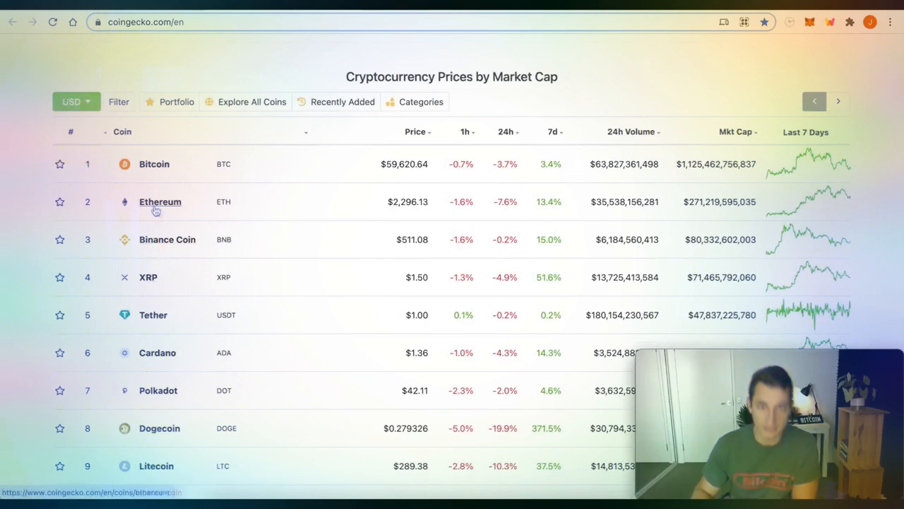
mouse_move(158, 428)
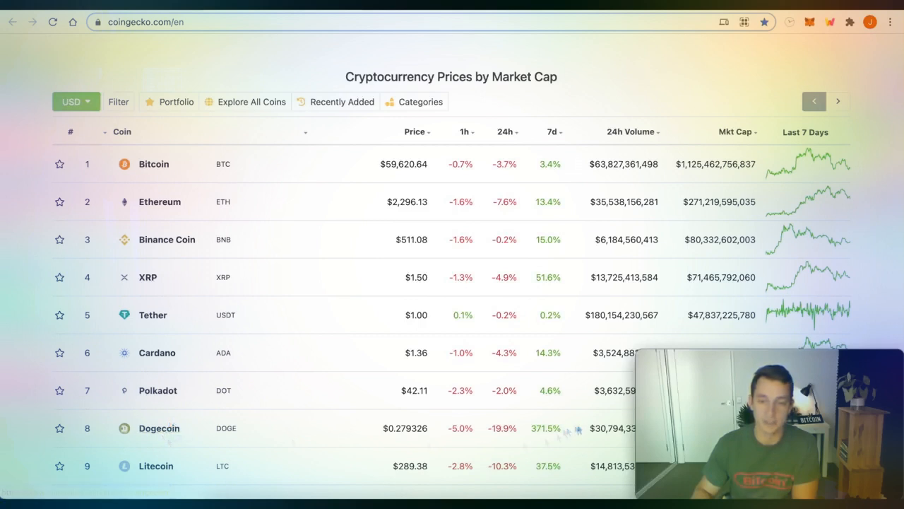
mouse_move(554, 154)
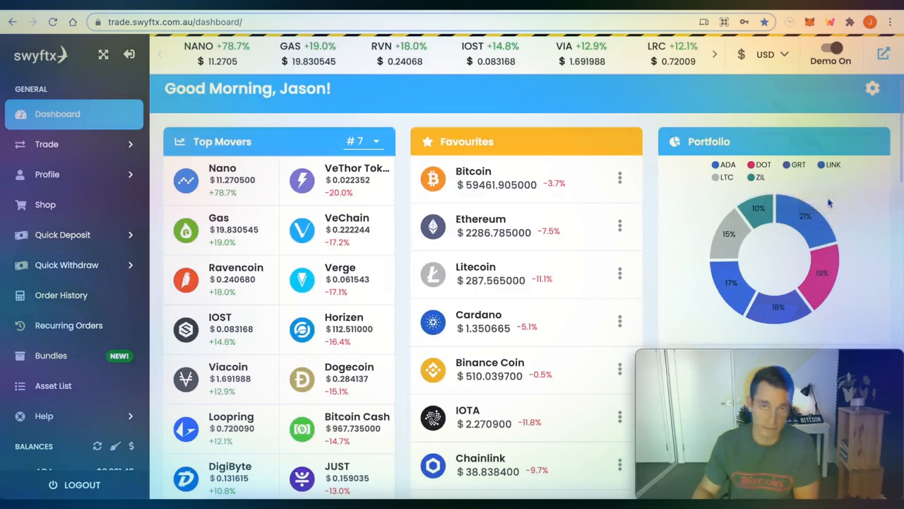
mouse_move(805, 214)
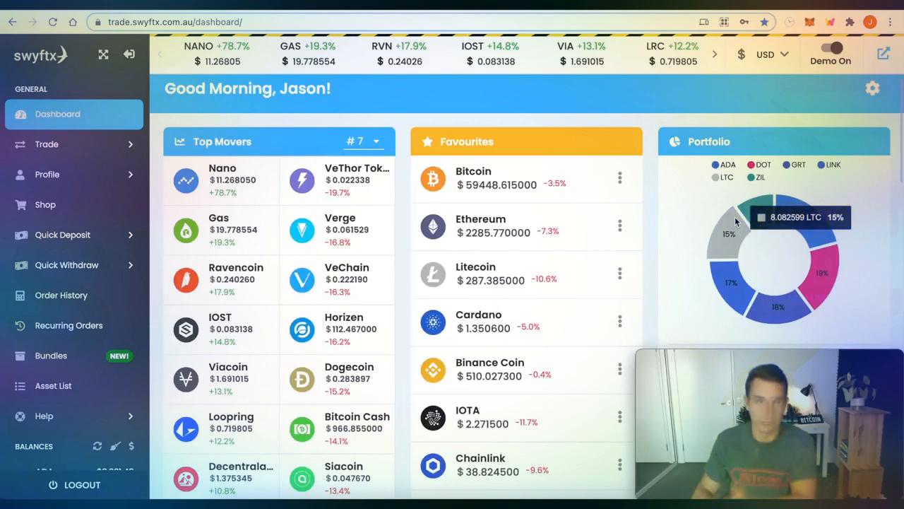
mouse_move(805, 225)
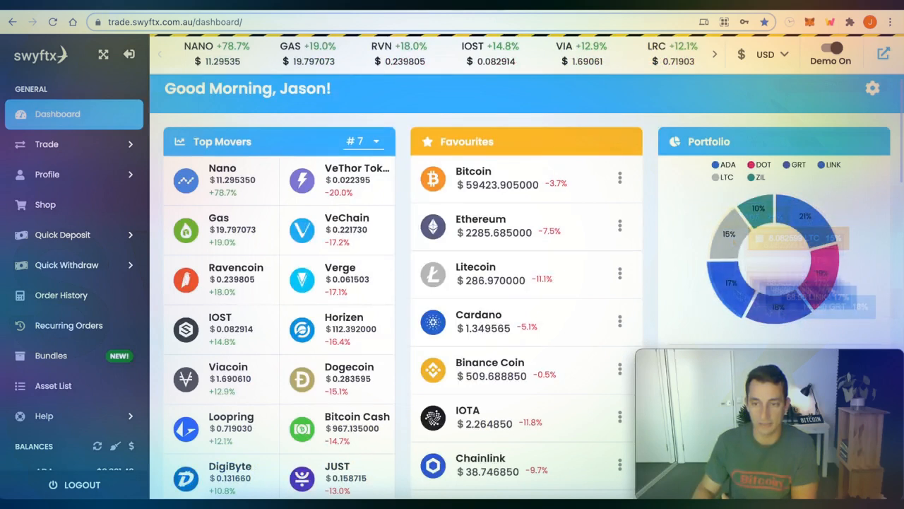
mouse_move(757, 209)
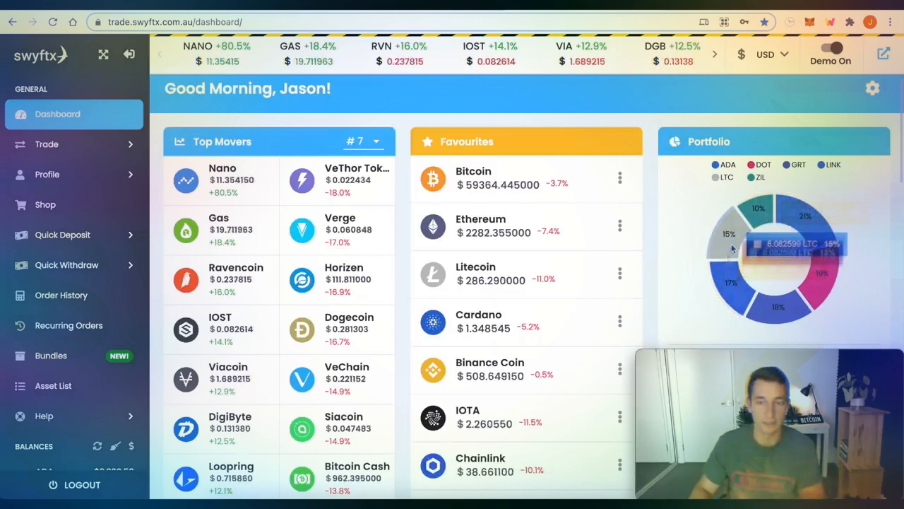
mouse_move(735, 243)
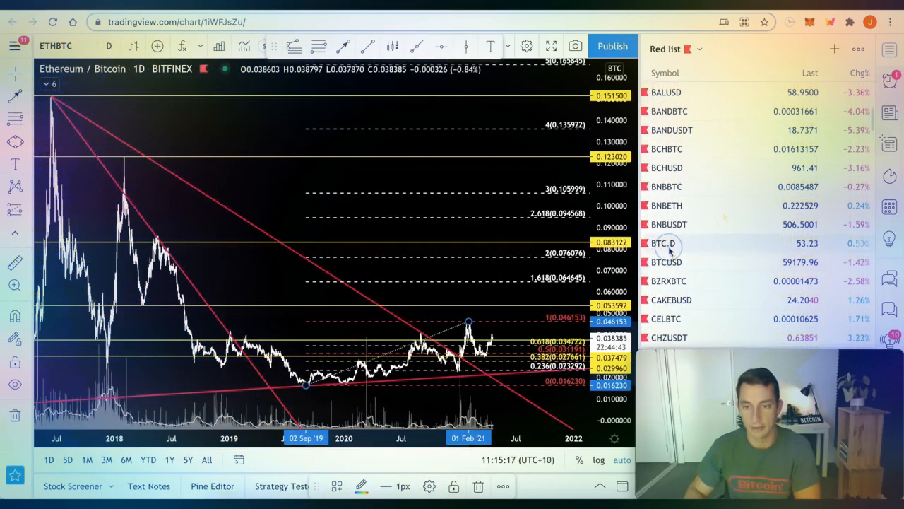
Load the BTC.D Bitcoin dominance chart from the Red list watchlist
click(663, 243)
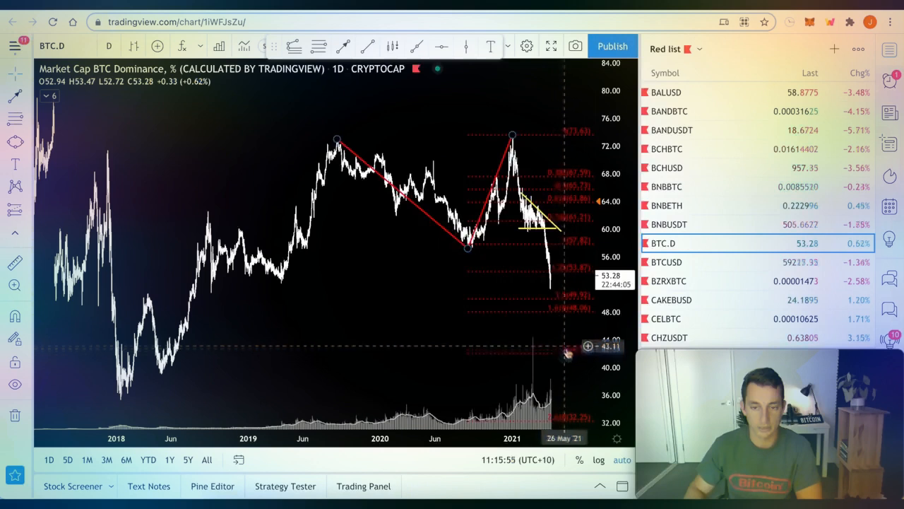
mouse_move(403, 256)
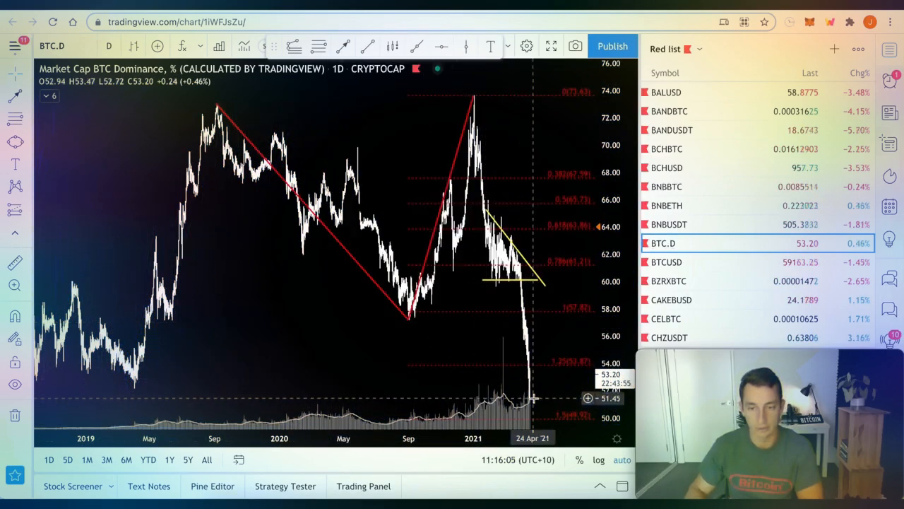
mouse_move(573, 297)
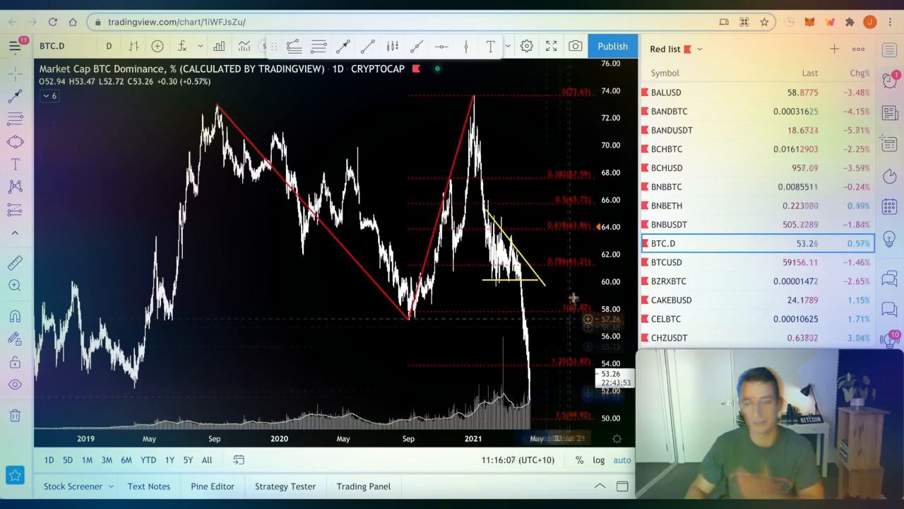
Load the BTCUSD daily chart and set its style to Bars
click(666, 262)
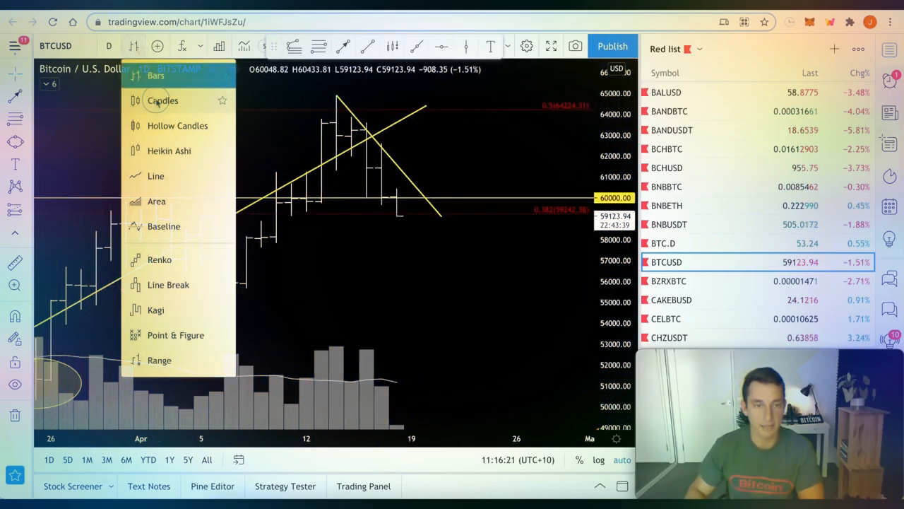
click(161, 101)
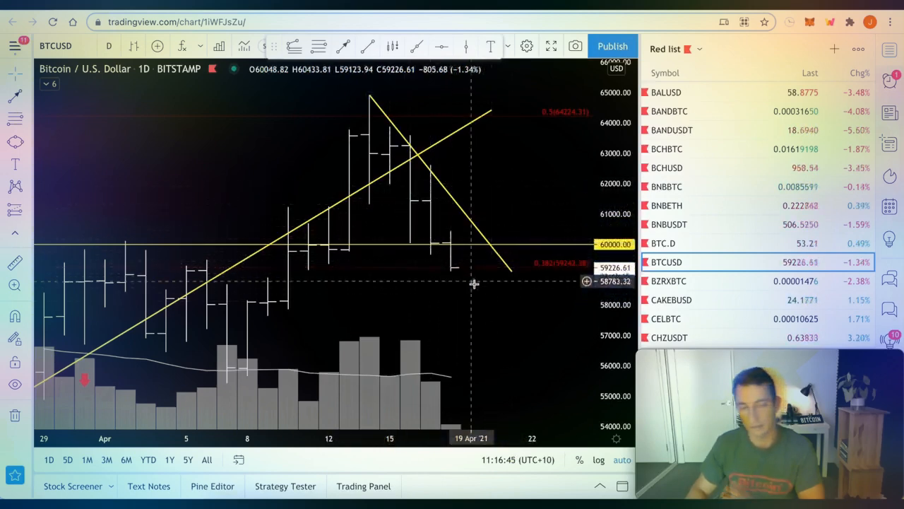
mouse_move(395, 274)
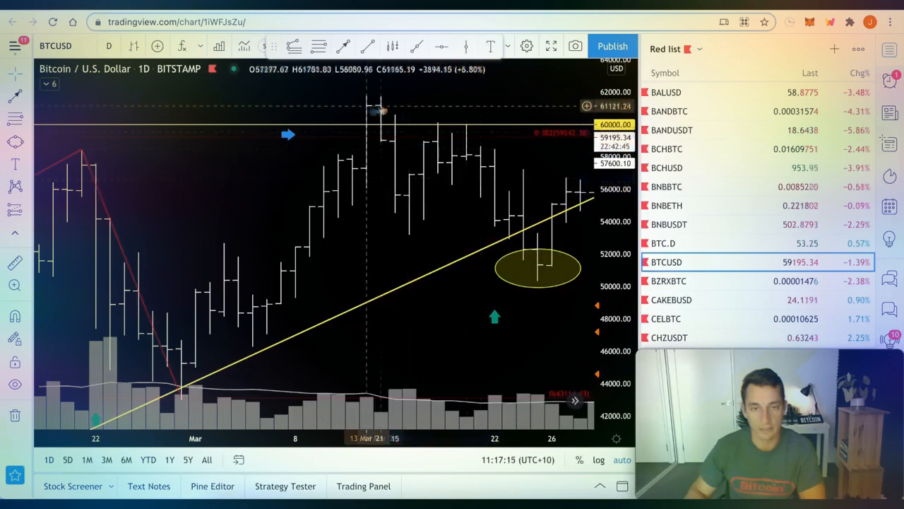
mouse_move(433, 178)
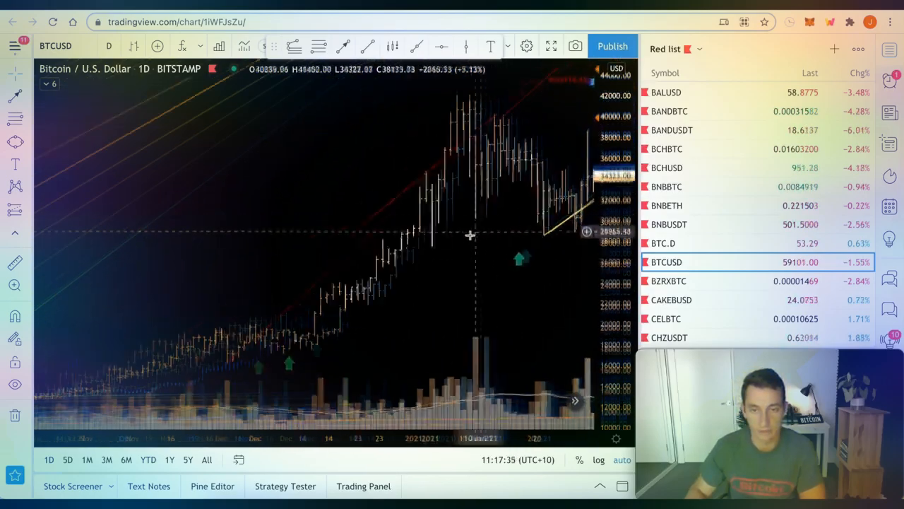
Pan and zoom the BTCUSD chart back to the December 2017 peak near $20,000
drag(469, 233, 332, 360)
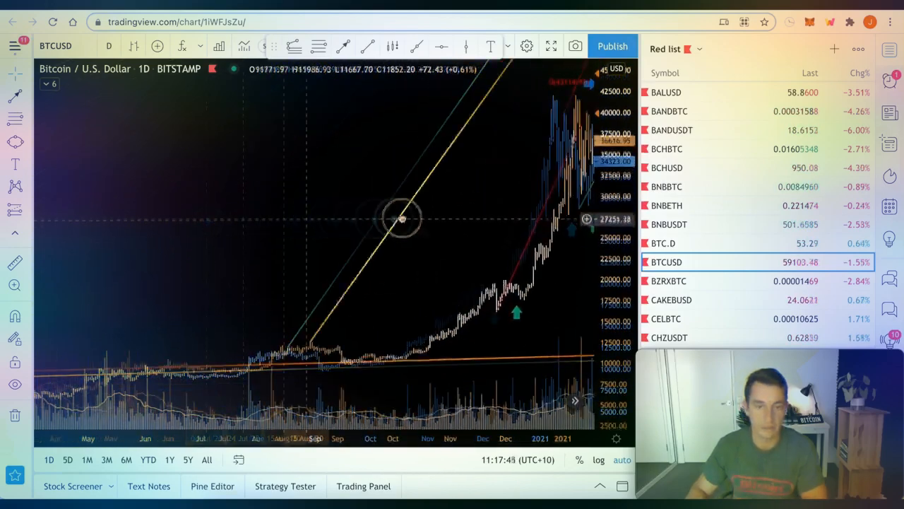
scroll(down, 3)
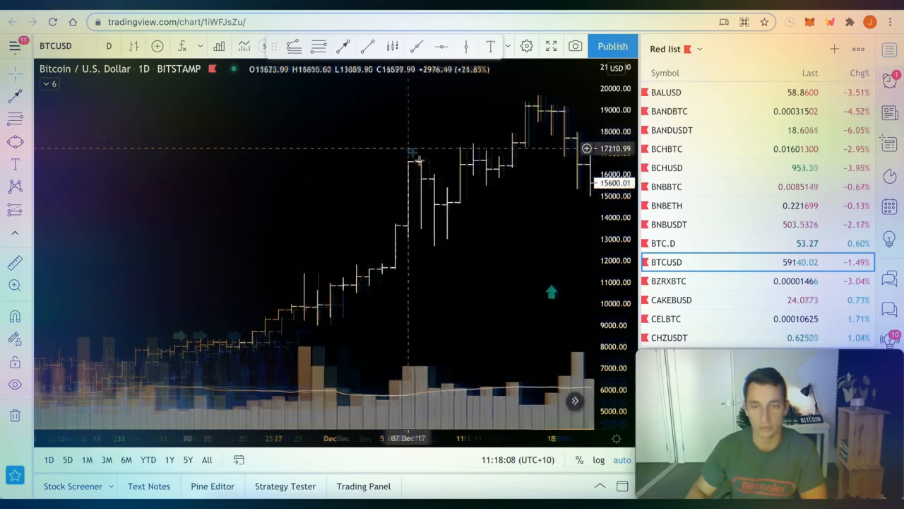
drag(406, 155, 528, 195)
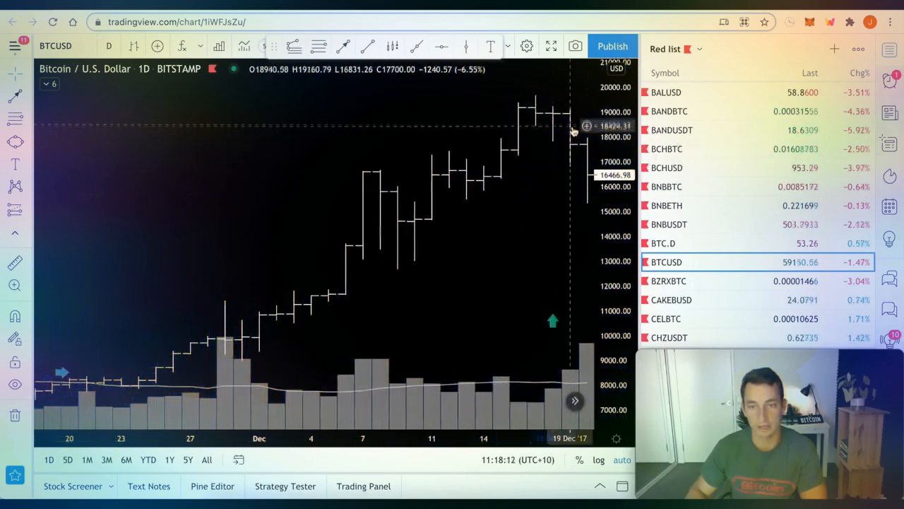
mouse_move(586, 289)
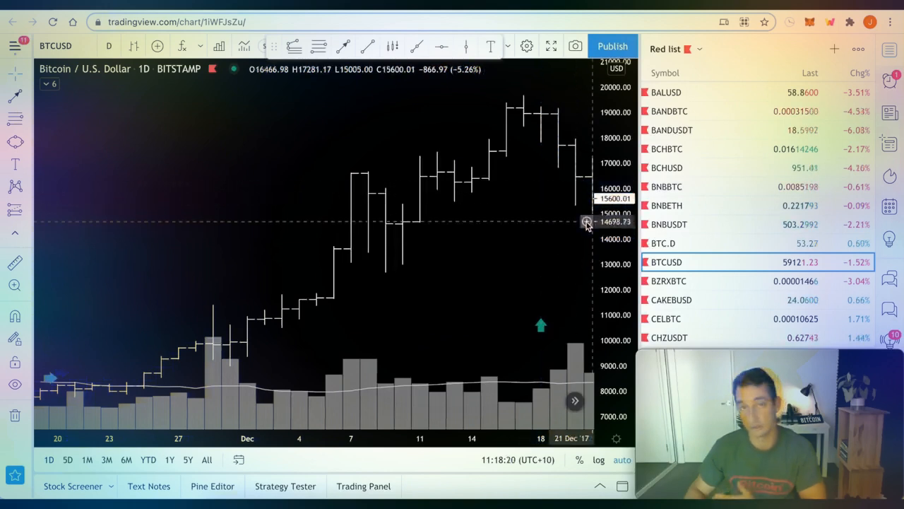
mouse_move(495, 251)
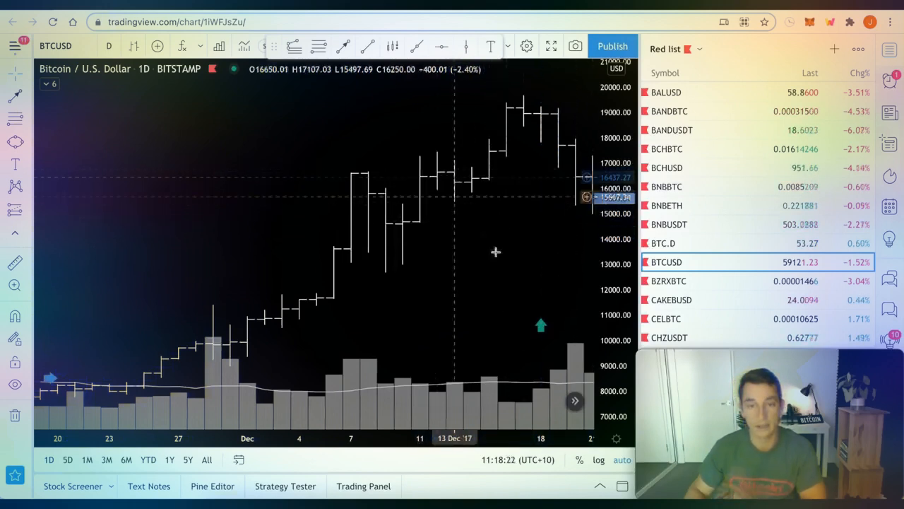
mouse_move(514, 249)
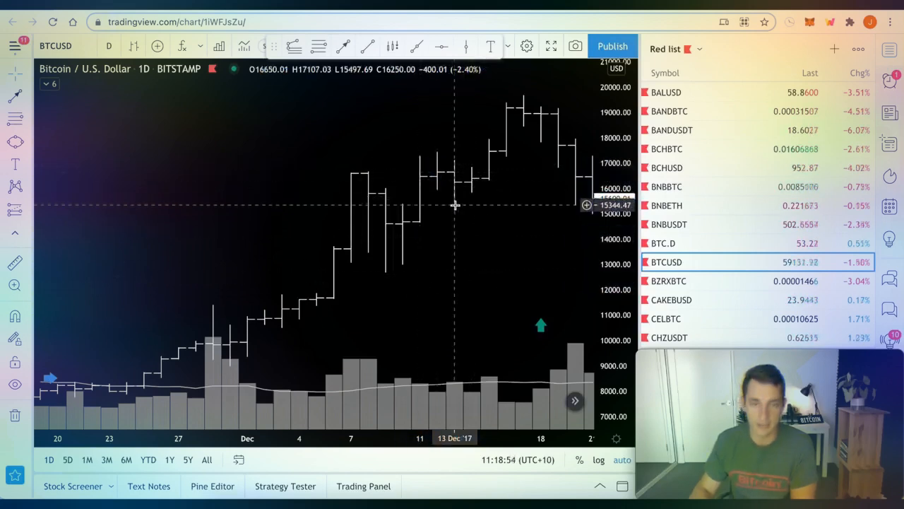
drag(454, 205, 475, 269)
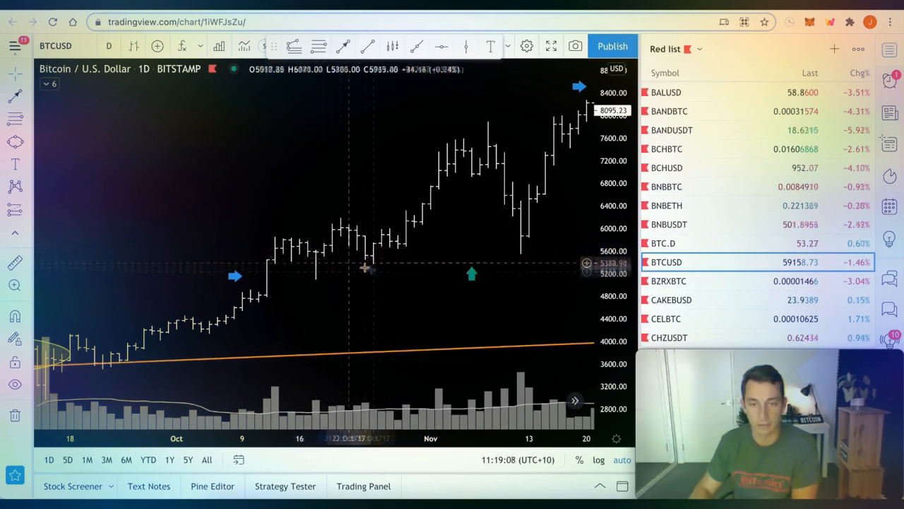
mouse_move(530, 262)
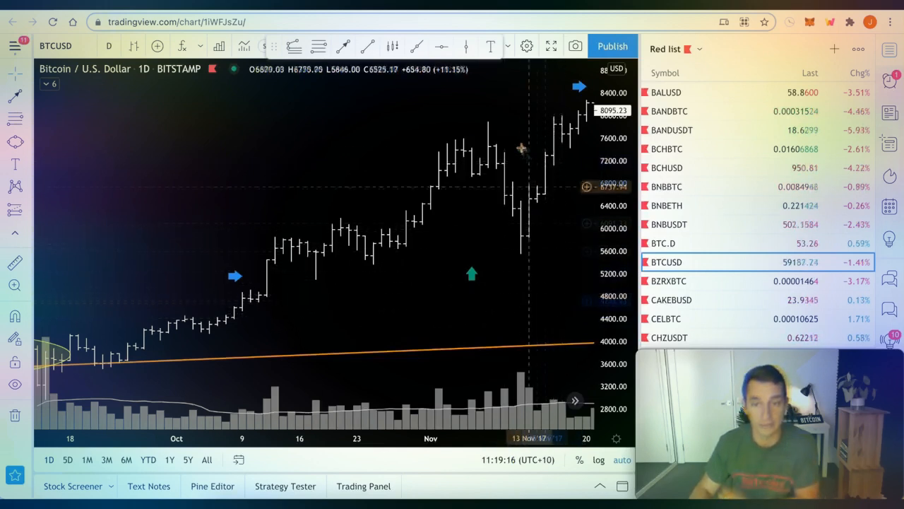
mouse_move(520, 252)
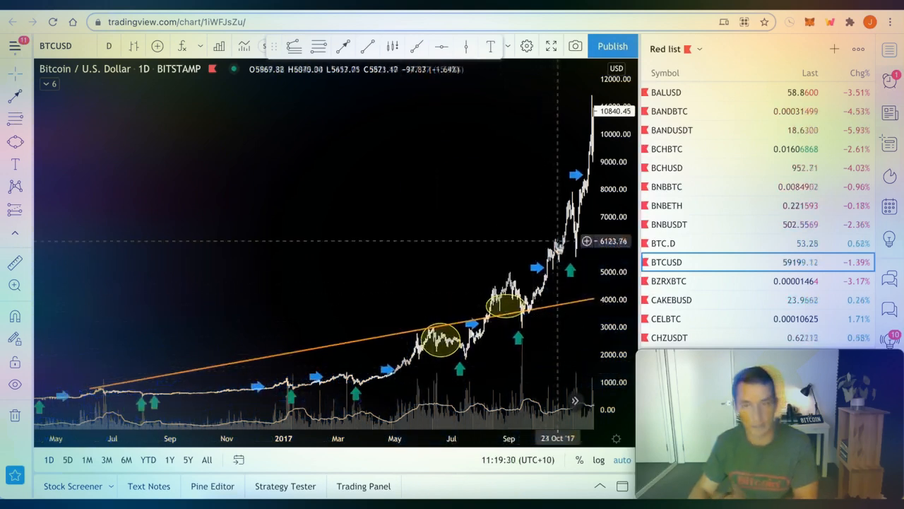
mouse_move(554, 254)
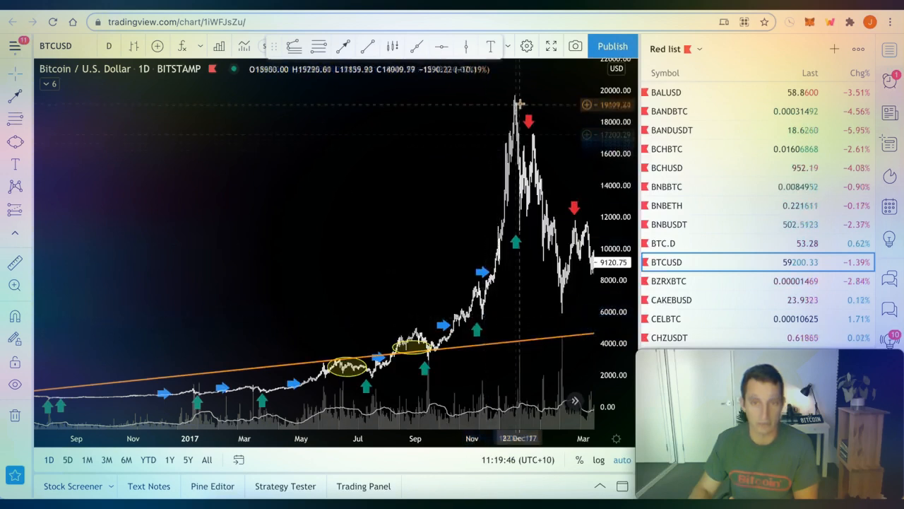
mouse_move(480, 310)
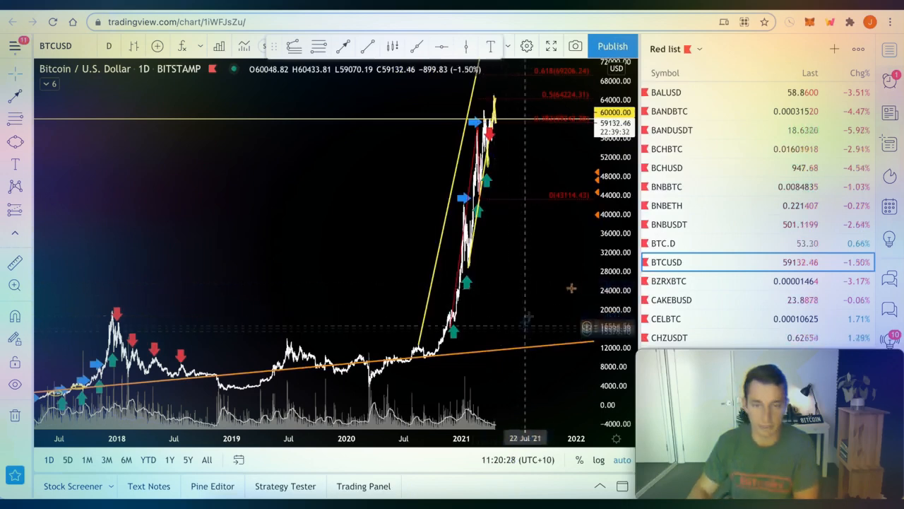
mouse_move(506, 283)
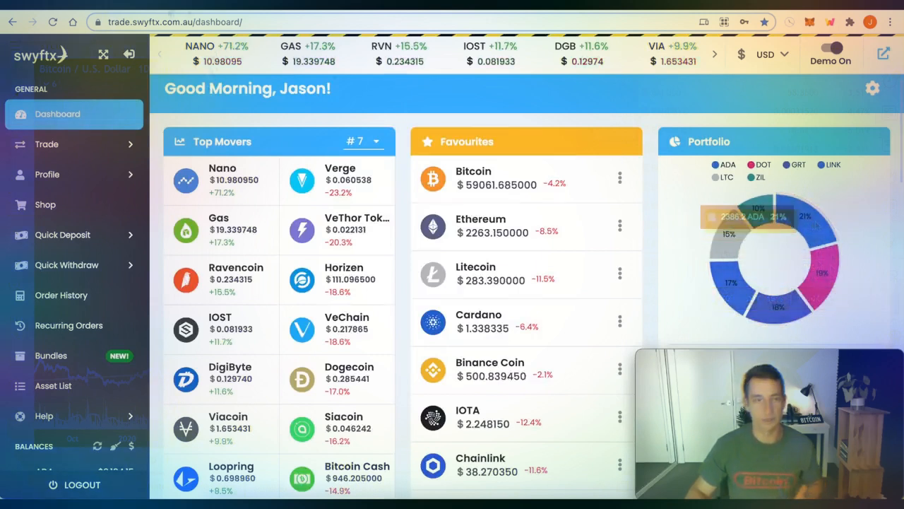
Chart Cardano as ADAUSD, then as ADABTC from the top of the watchlist
click(172, 22)
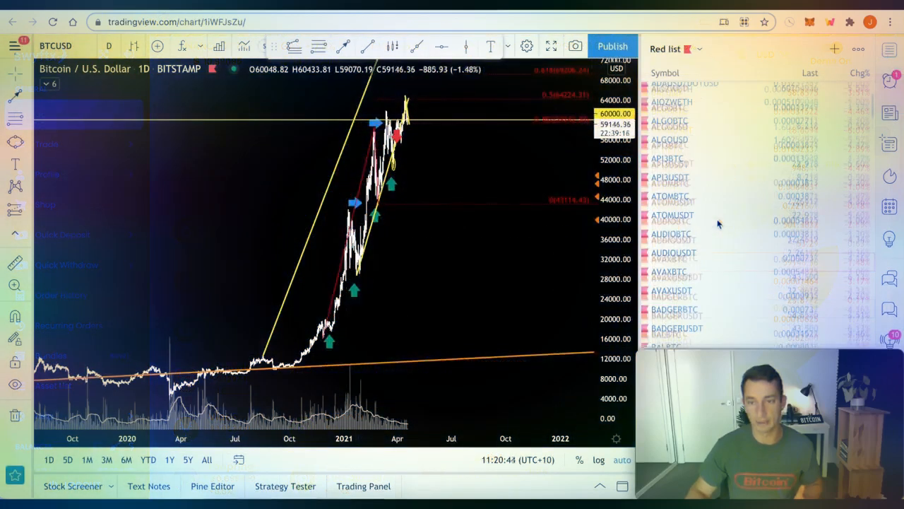
click(667, 226)
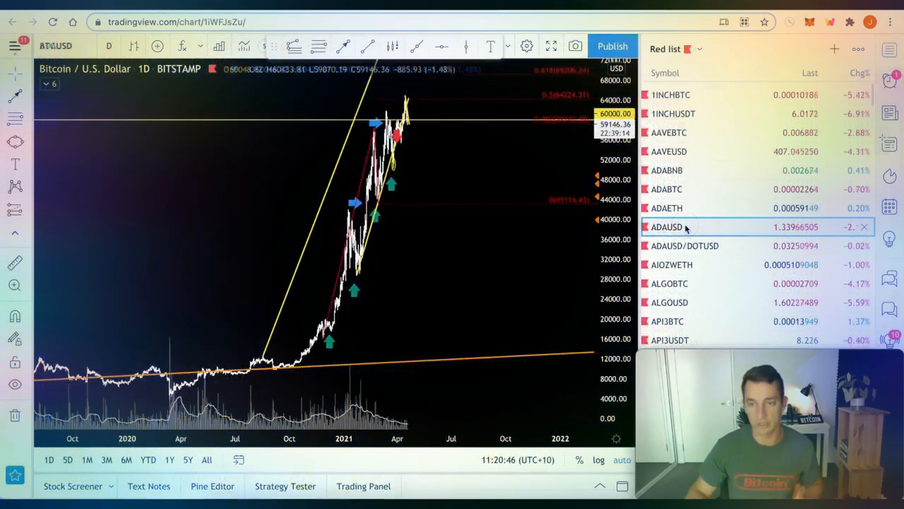
click(667, 226)
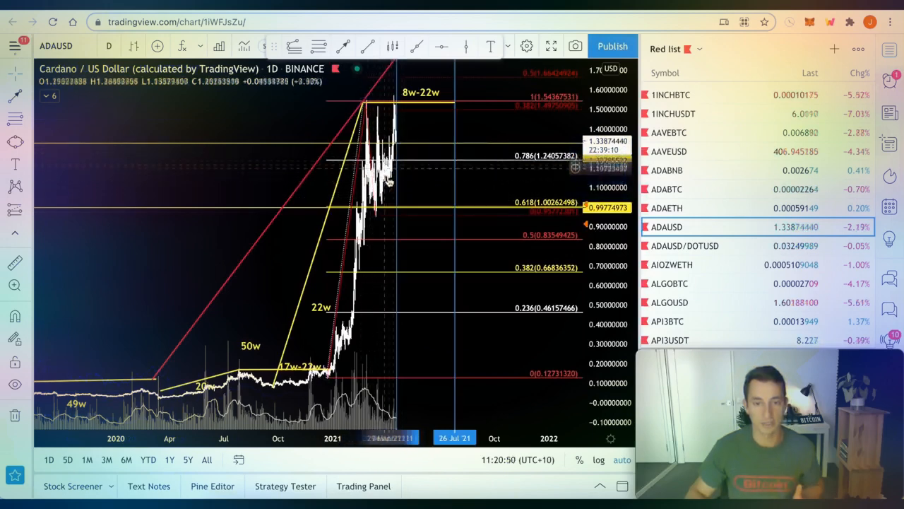
mouse_move(452, 176)
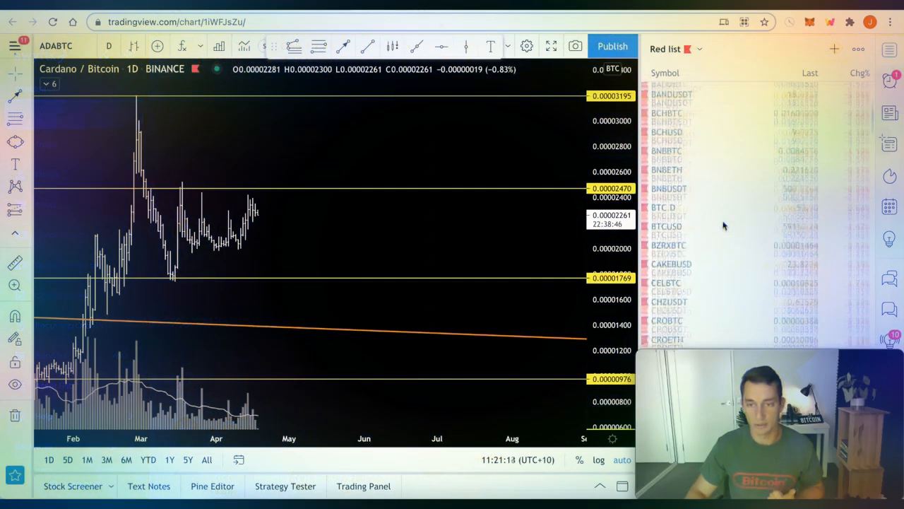
scroll(down, 3)
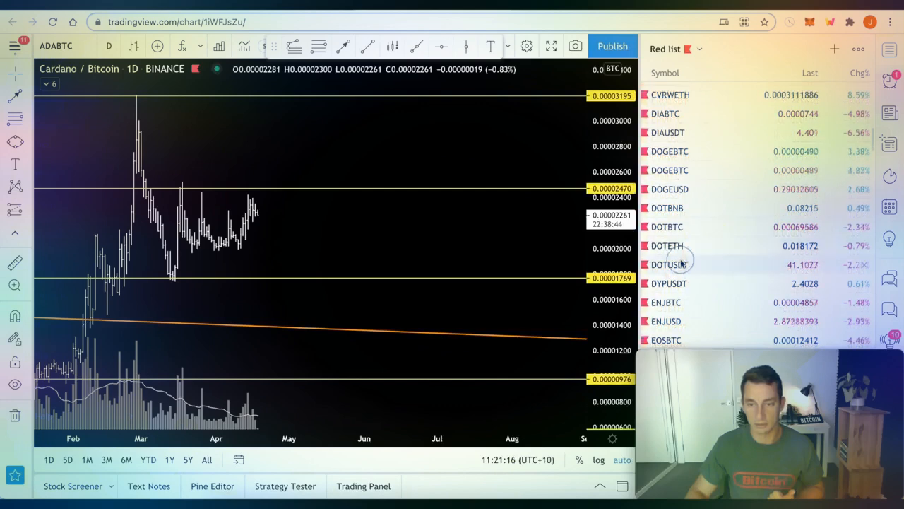
Load DOTUSDT, reposition its yellow trend line, then select DOTBTC
click(670, 264)
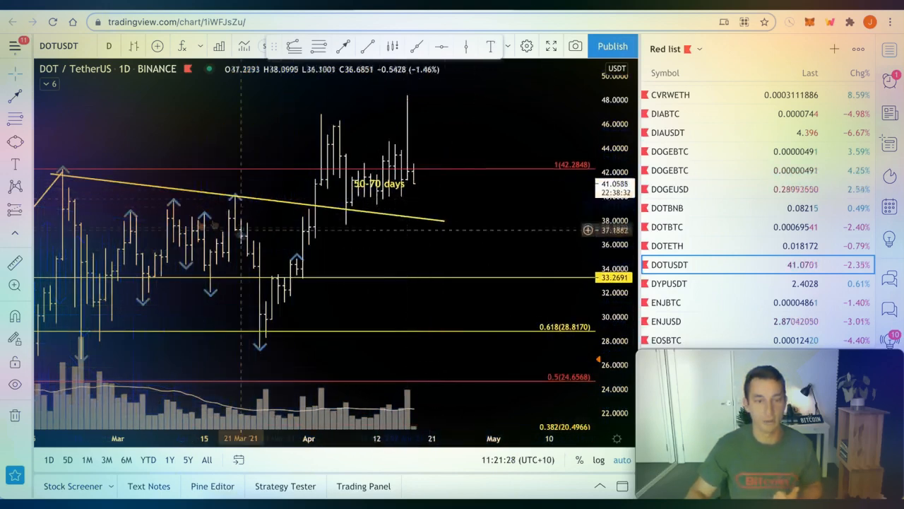
mouse_move(200, 192)
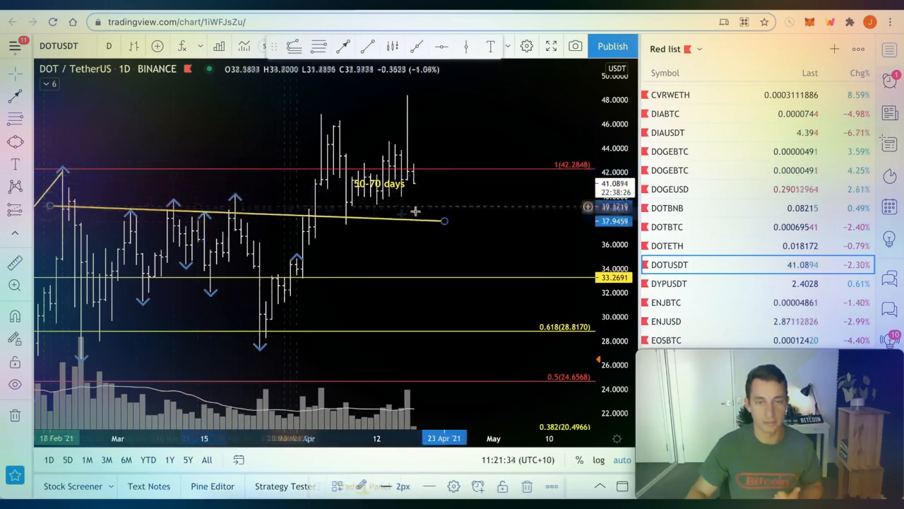
drag(444, 220, 500, 206)
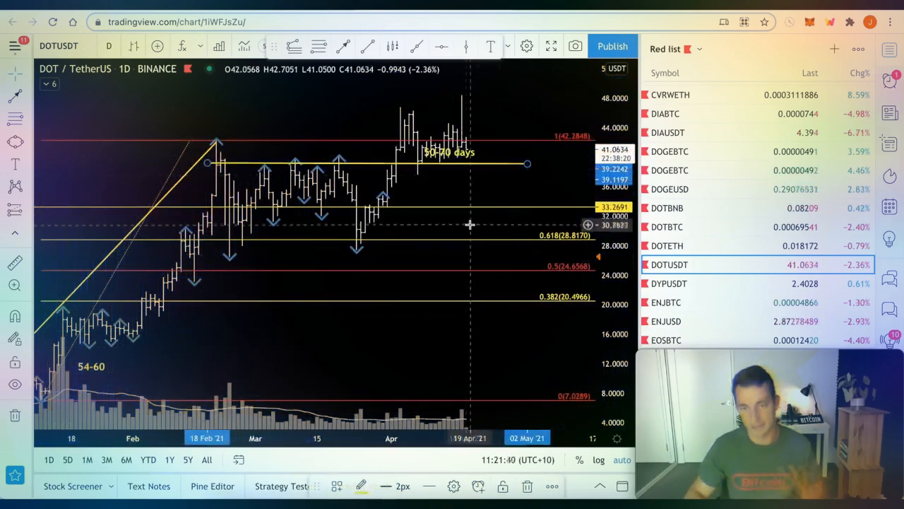
click(667, 226)
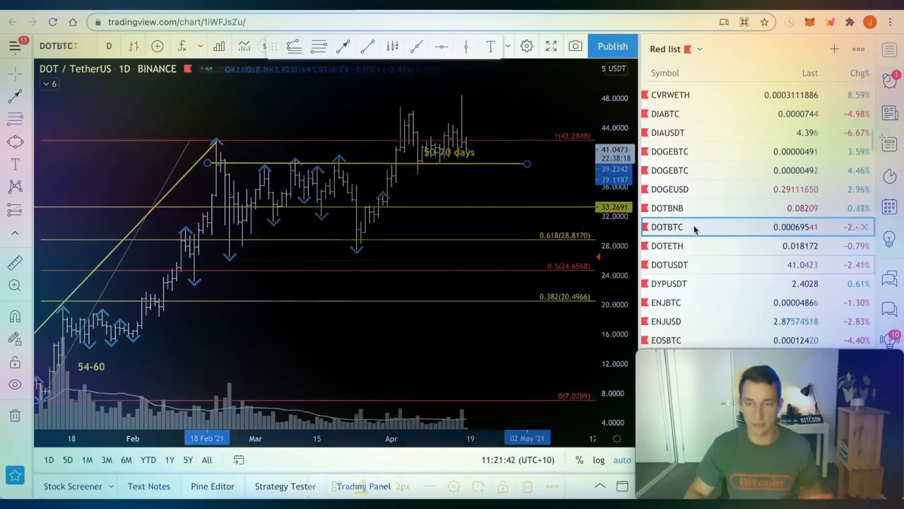
Review the DOTBTC daily chart, then load LINKUSD from the watchlist
click(666, 226)
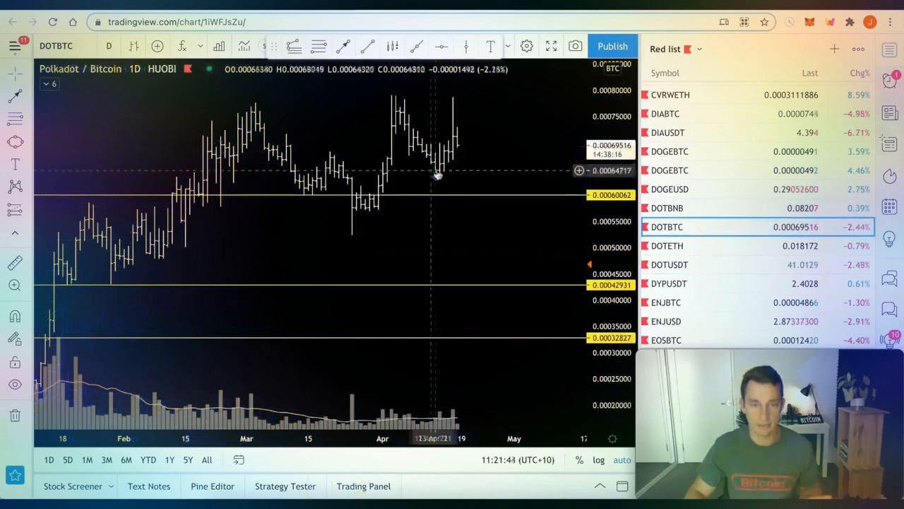
mouse_move(444, 101)
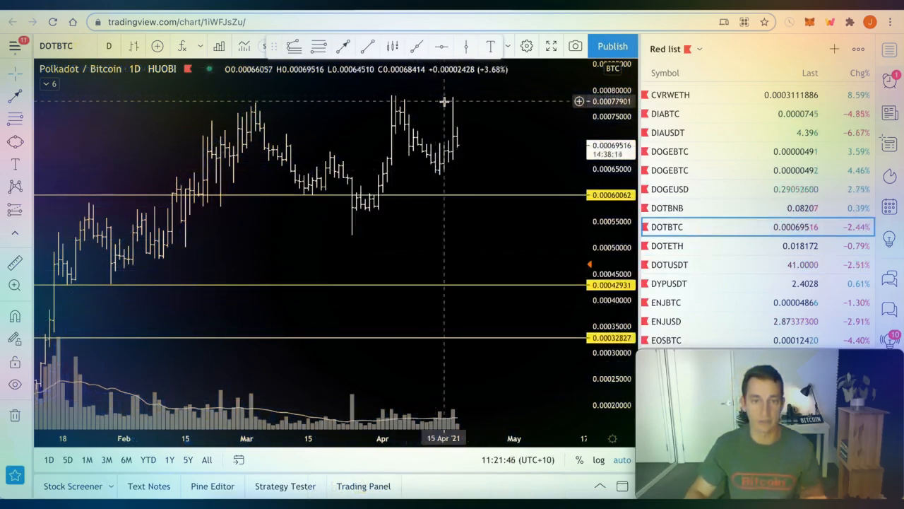
mouse_move(432, 172)
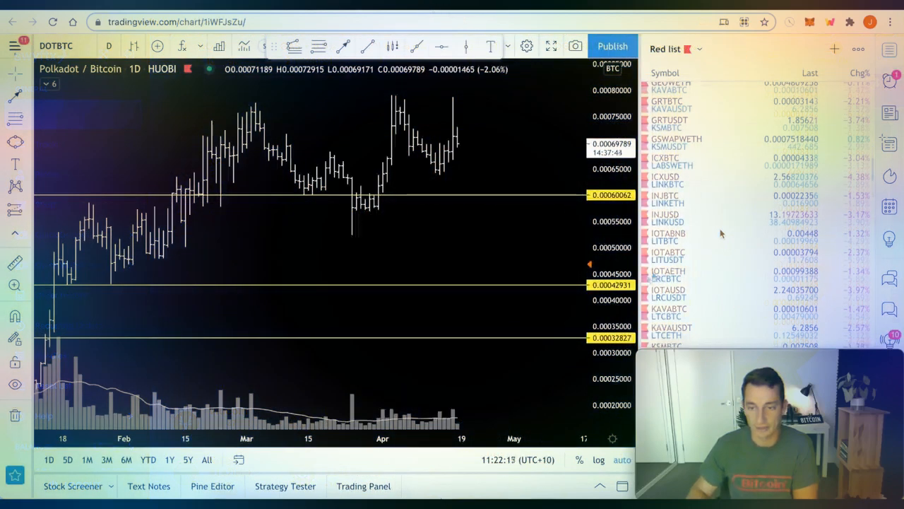
click(667, 222)
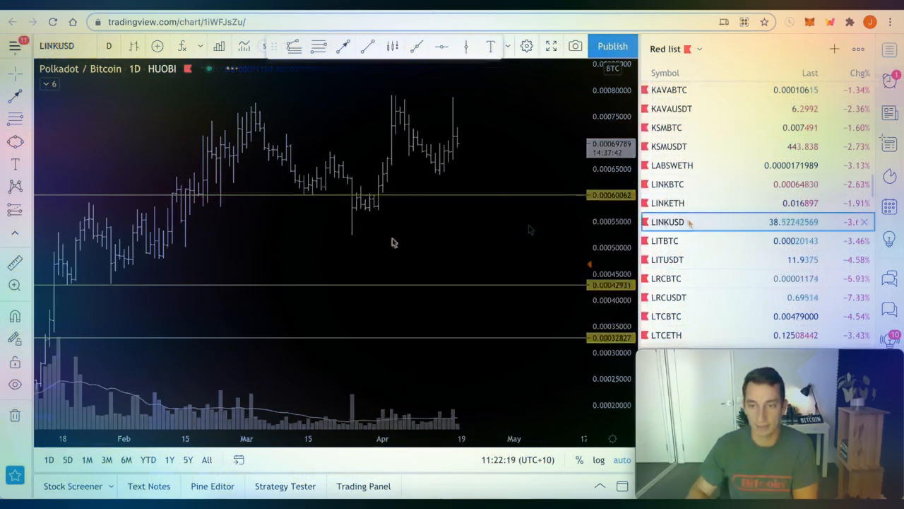
Review LINKUSD with its yellow 77 level line, then switch to LINKBTC
click(666, 222)
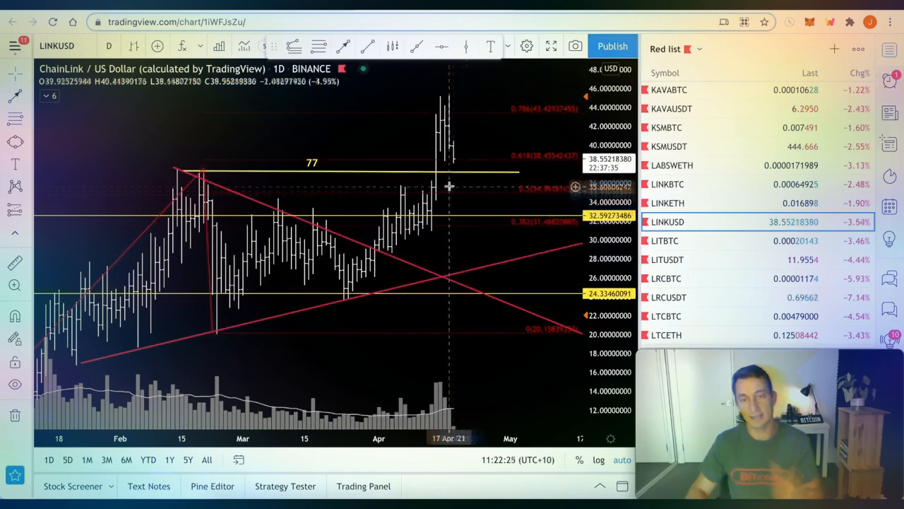
mouse_move(438, 154)
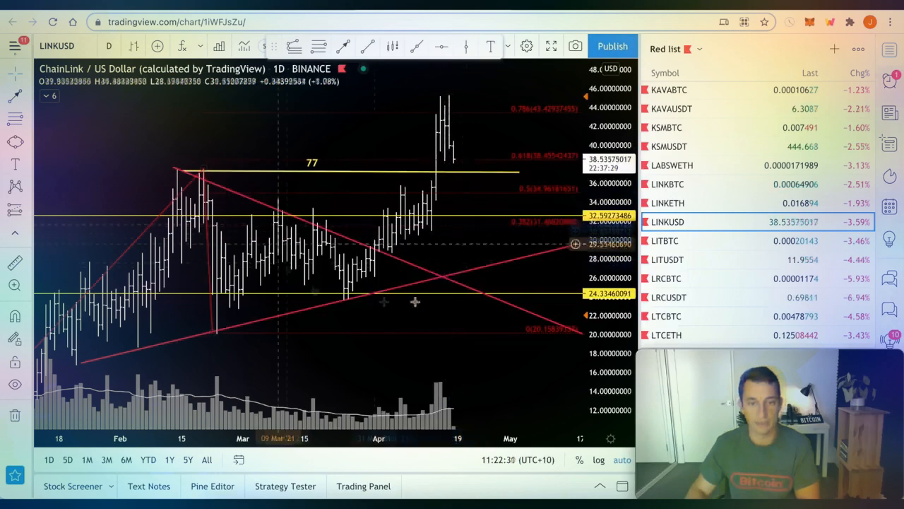
mouse_move(463, 365)
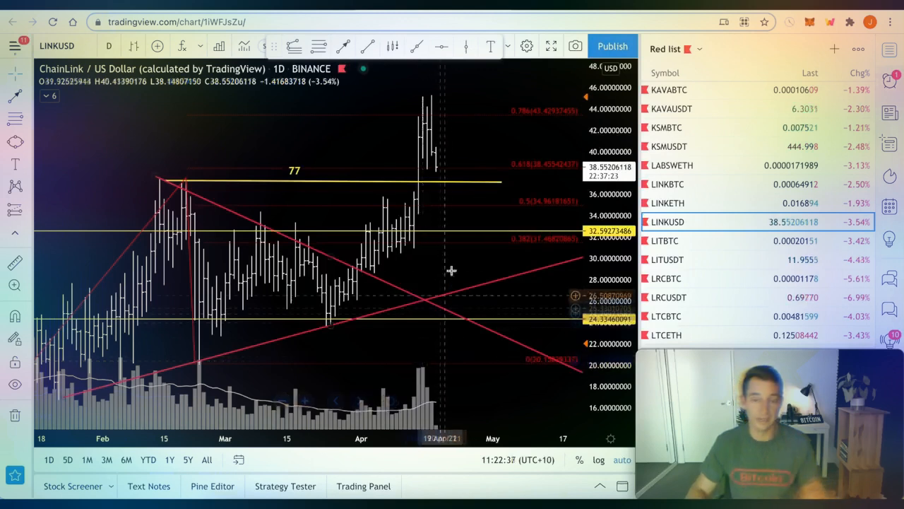
mouse_move(430, 163)
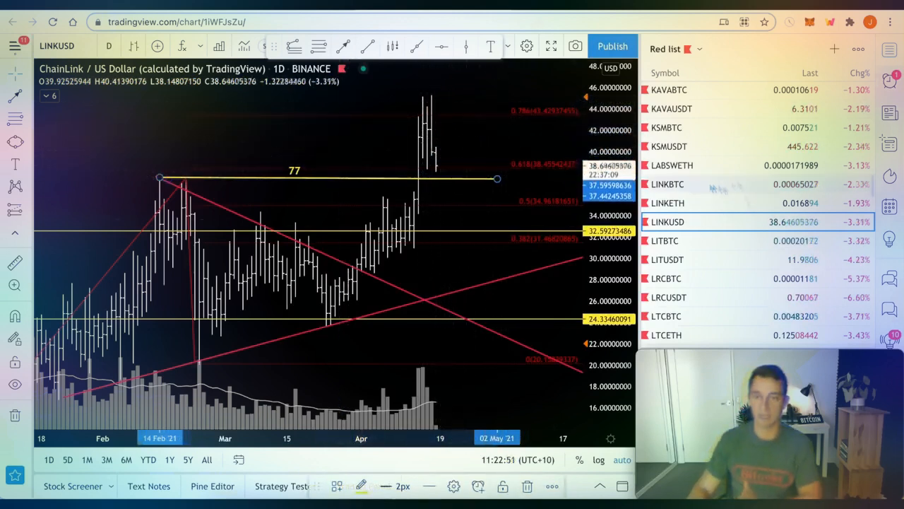
click(667, 183)
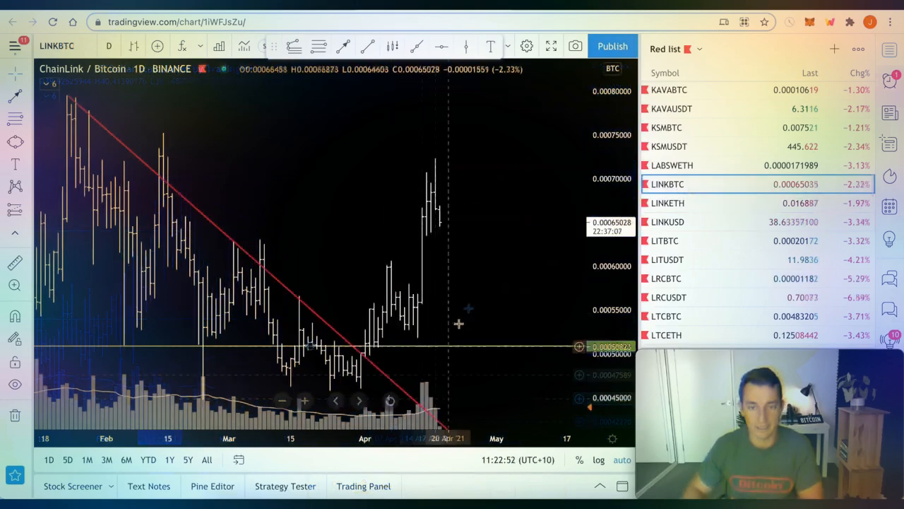
Scroll over the LINKBTC daily chart before returning to the Swyftx dashboard
scroll(down, 3)
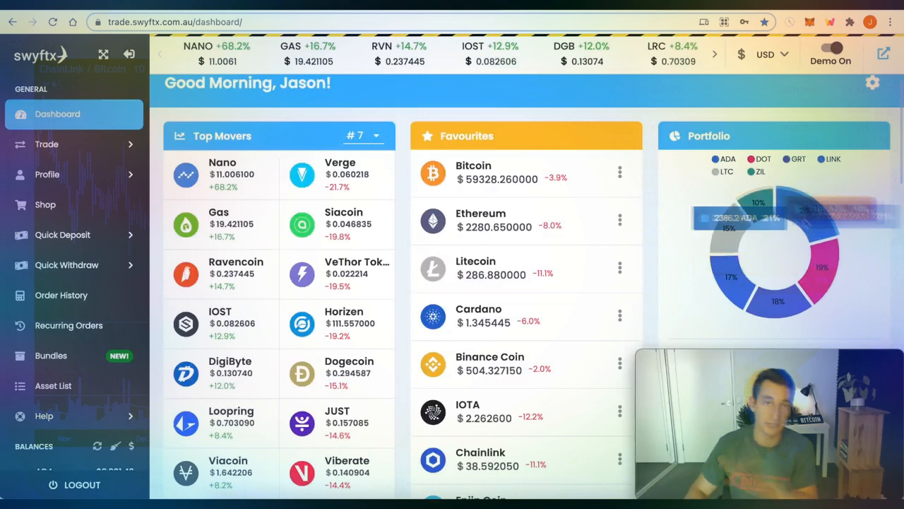
mouse_move(823, 253)
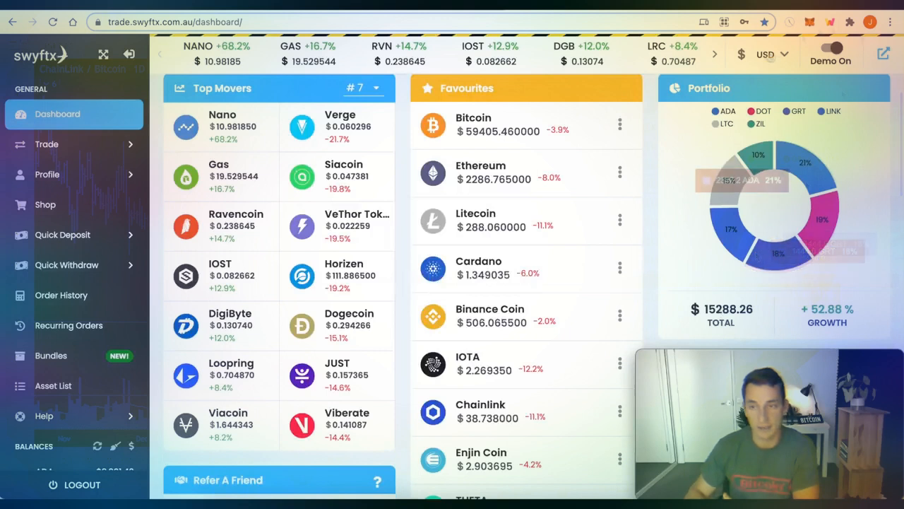
Return from the Swyftx portfolio total of $15288.26 to the TradingView tab
click(770, 53)
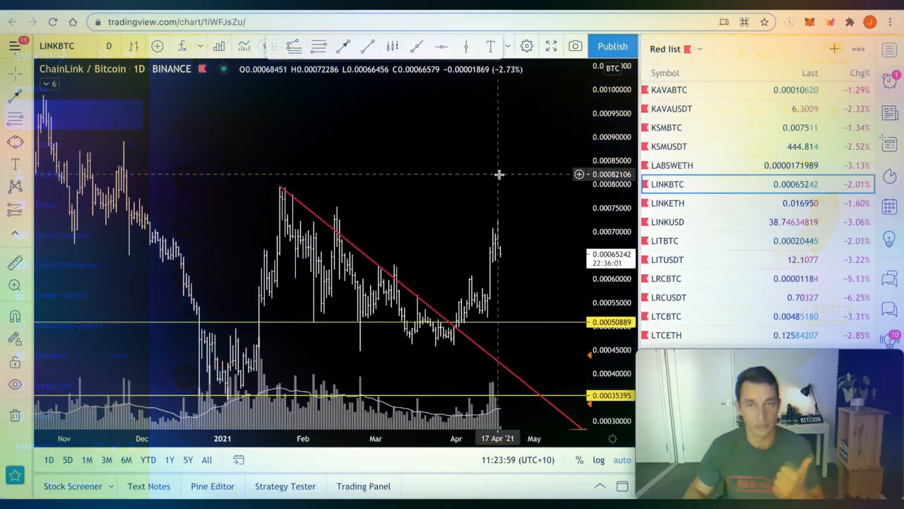
mouse_move(501, 237)
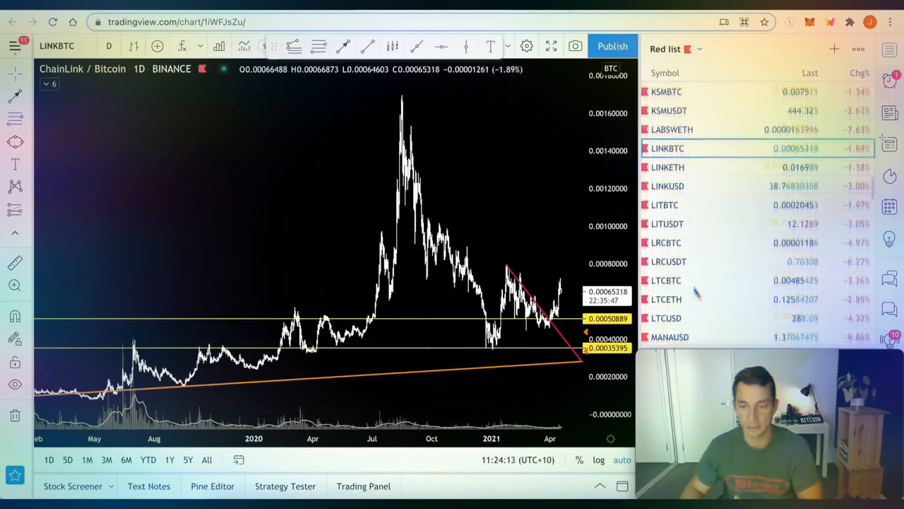
Switch the chart from LINKBTC to the Litecoin / Bitcoin symbol in the watchlist
click(664, 280)
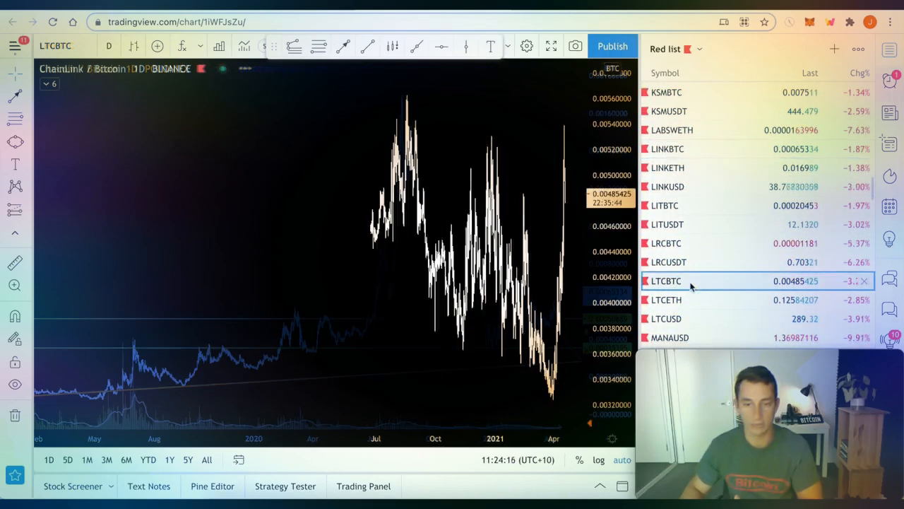
Zoom the LTCBTC weekly chart out until its history since 2015 with cycle annotations is visible
click(664, 280)
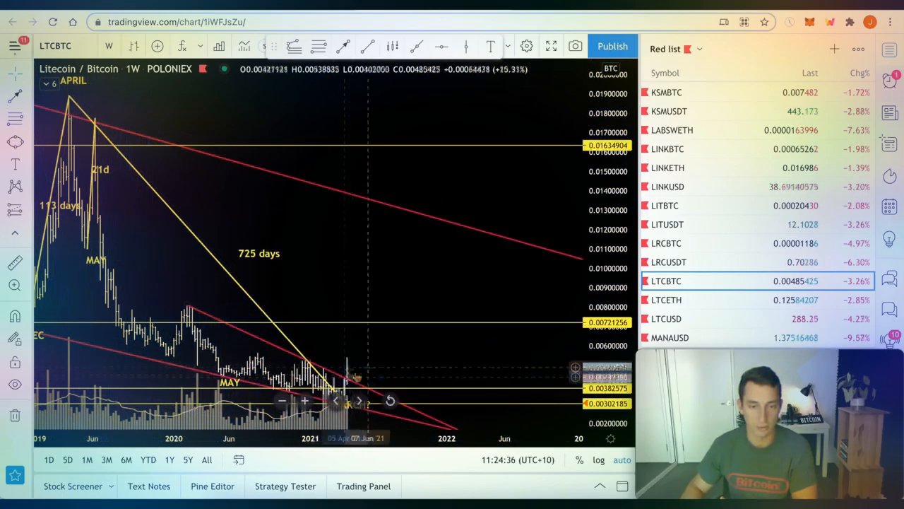
mouse_move(353, 370)
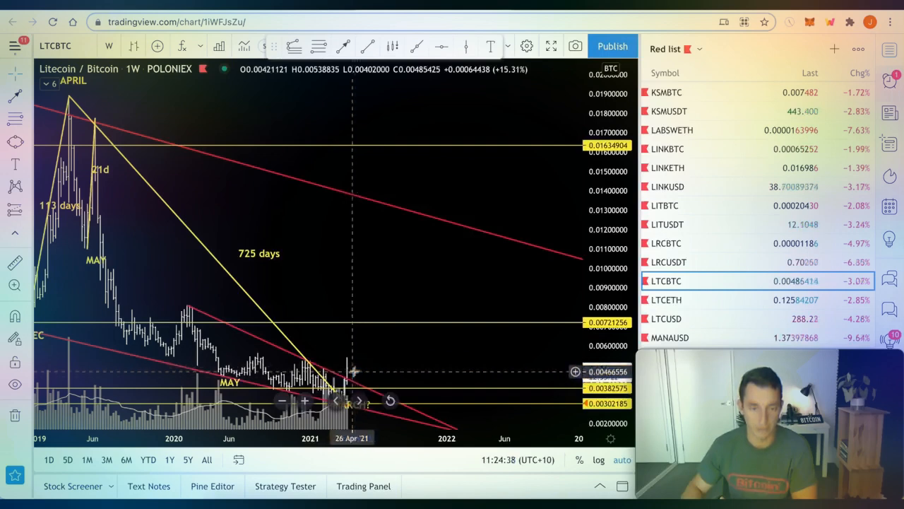
scroll(down, 3)
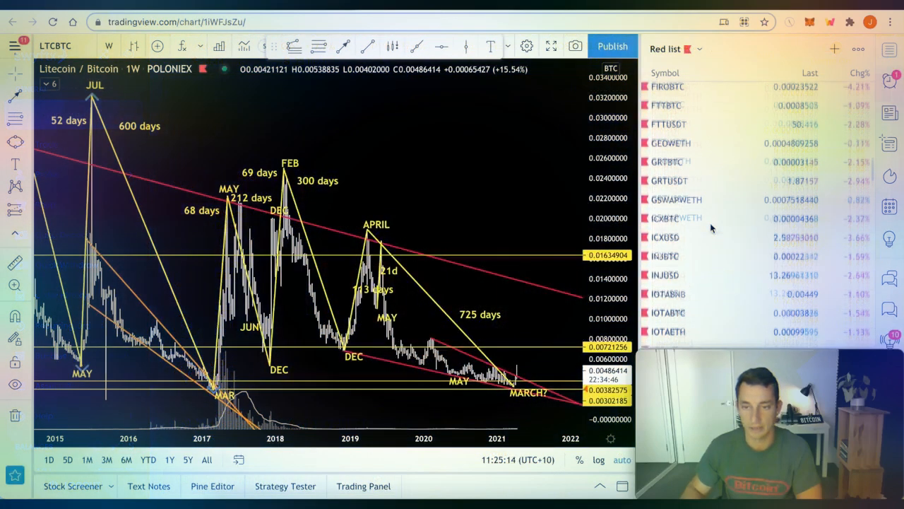
scroll(down, 3)
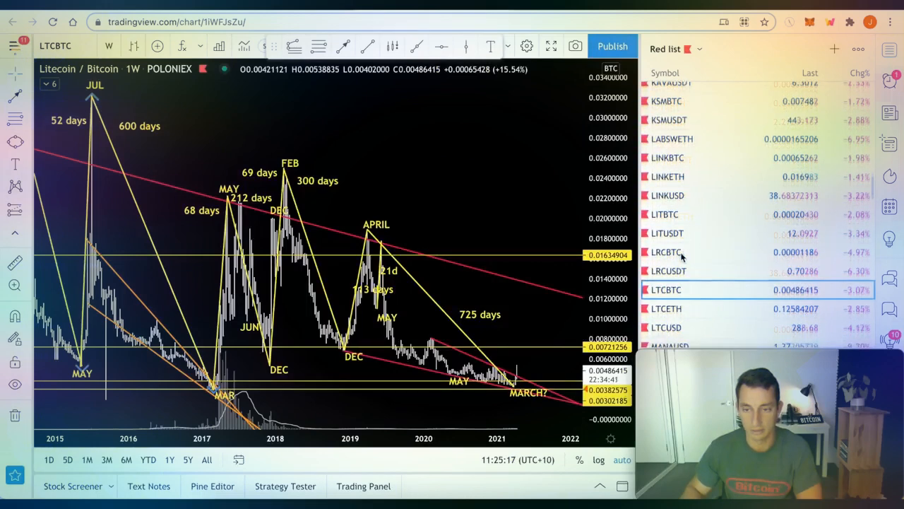
Load the Litecoin / U.S. Dollar weekly Coinbase chart from the Red list watchlist
click(663, 290)
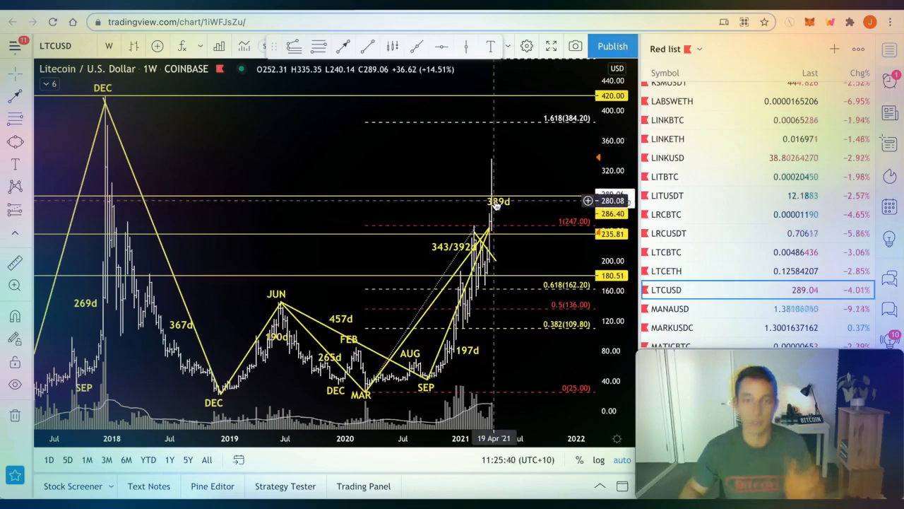
mouse_move(535, 205)
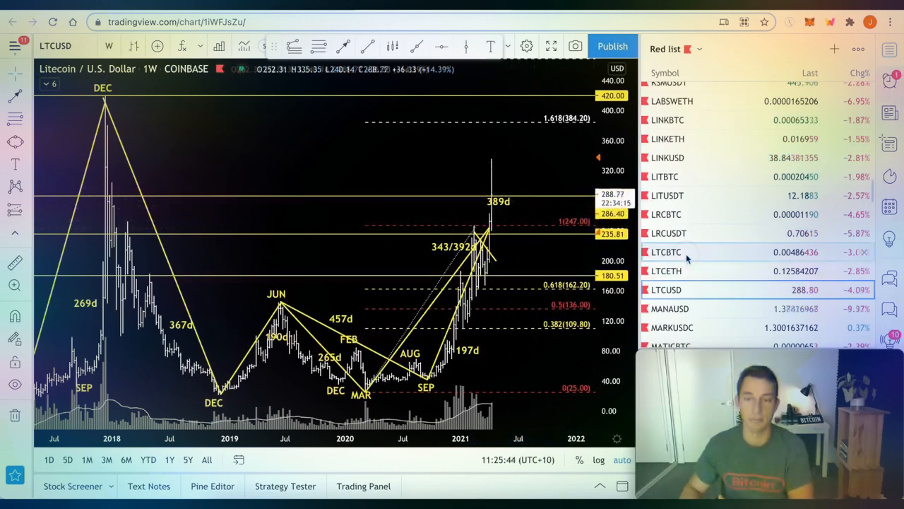
Switch back to the Litecoin / Bitcoin weekly Poloniex chart
click(664, 251)
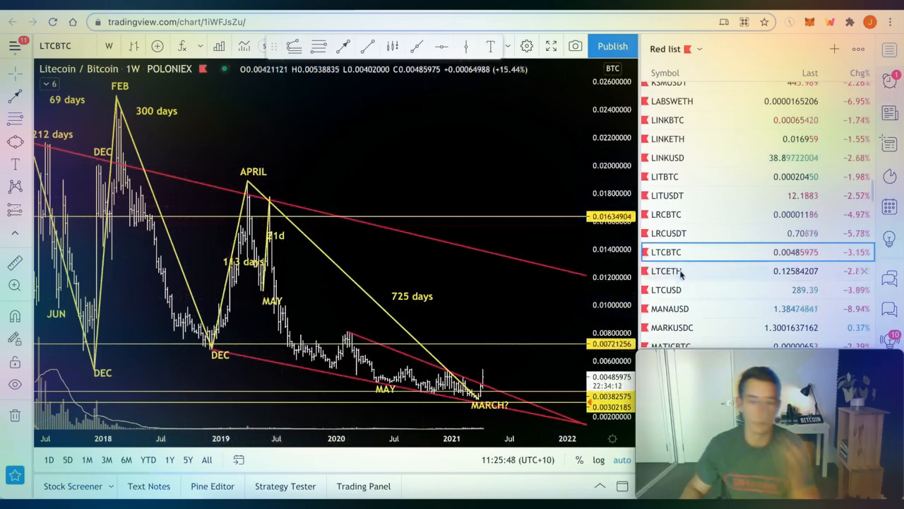
mouse_move(664, 288)
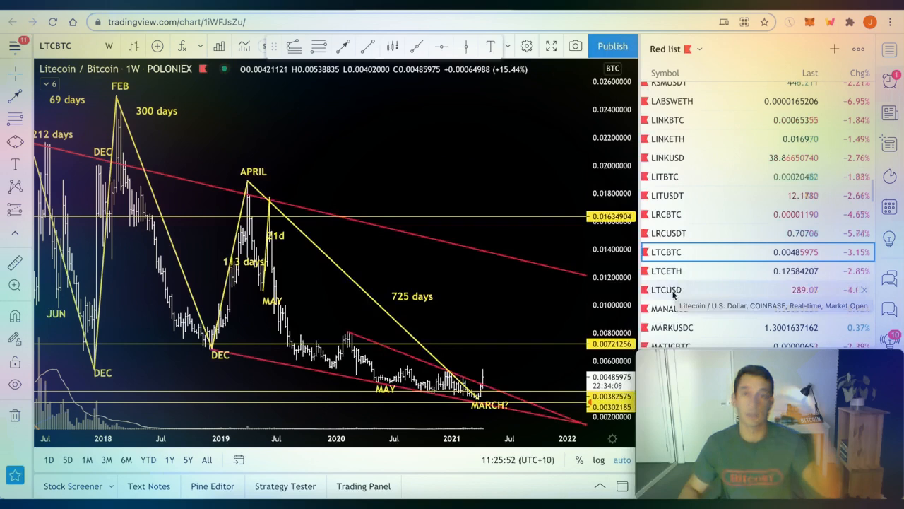
mouse_move(473, 388)
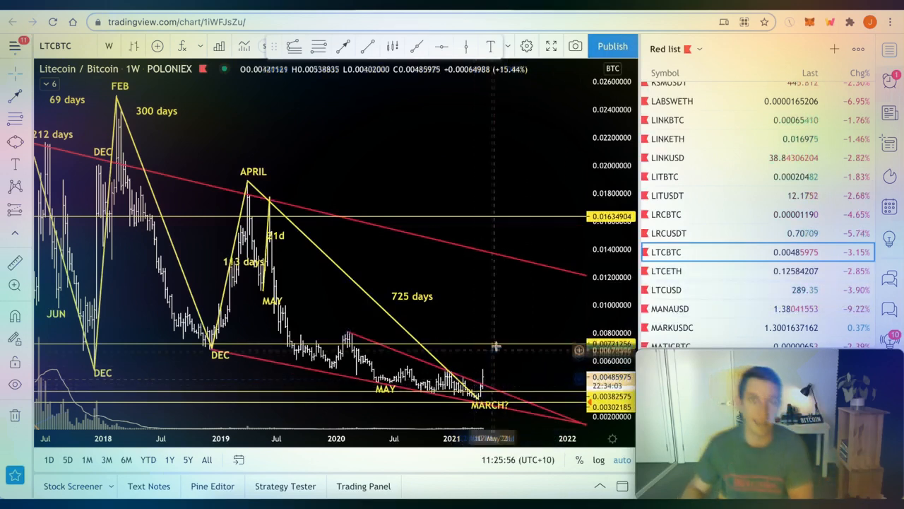
mouse_move(502, 356)
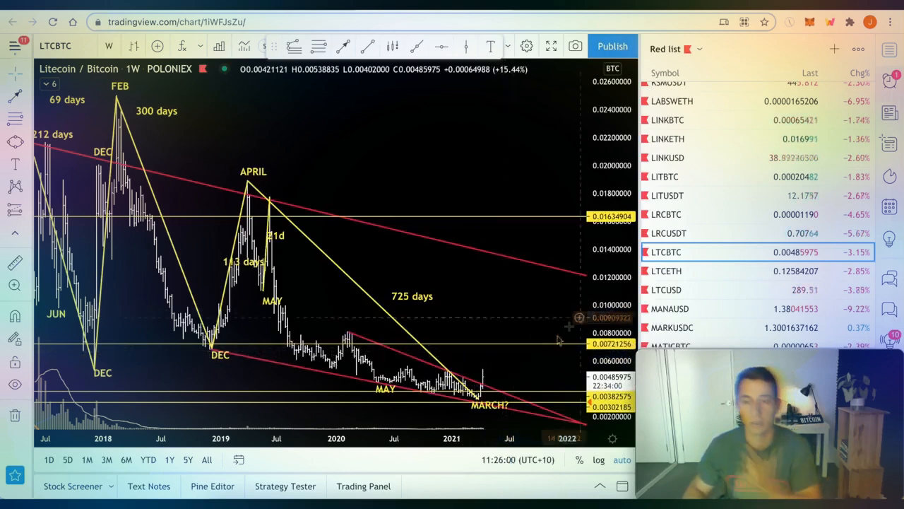
mouse_move(506, 346)
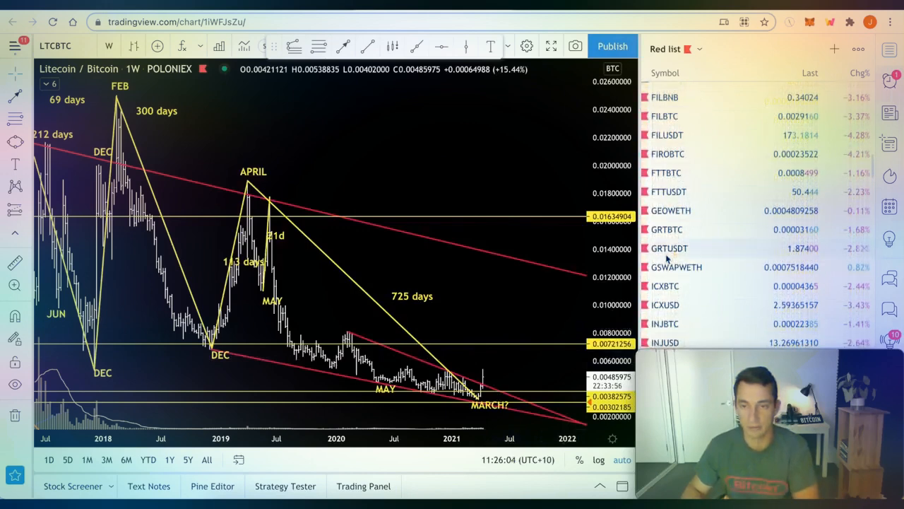
Load the GRT / TetherUS weekly chart, then pick GRTBTC in the watchlist
click(670, 248)
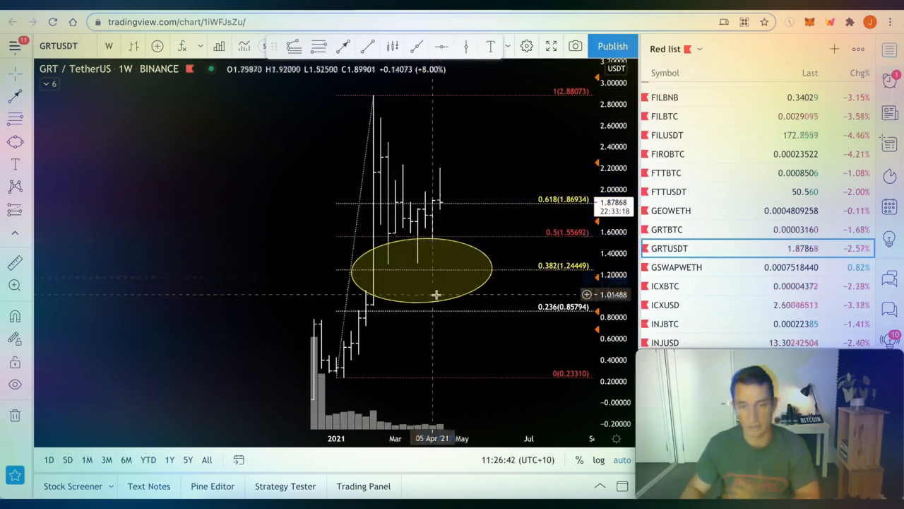
click(667, 228)
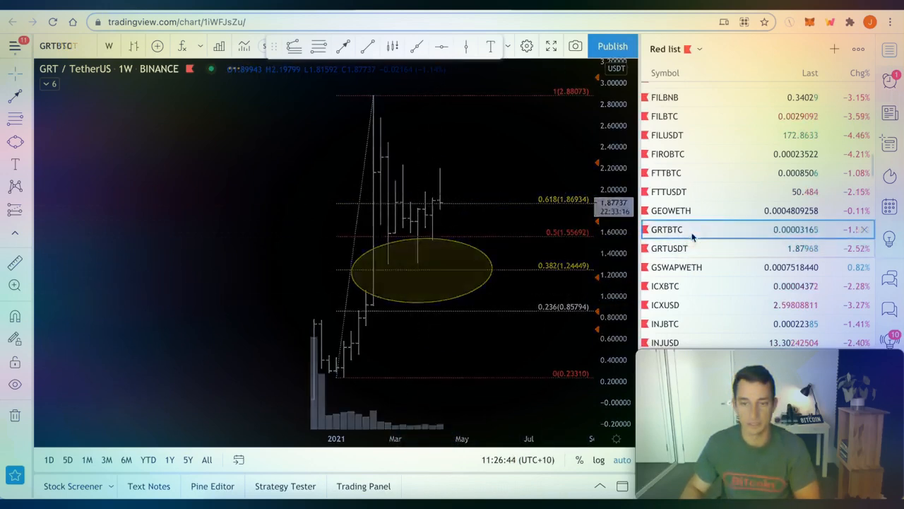
Load the GRT / Bitcoin weekly Binance chart and scroll the watchlist toward ZILBTC
click(666, 229)
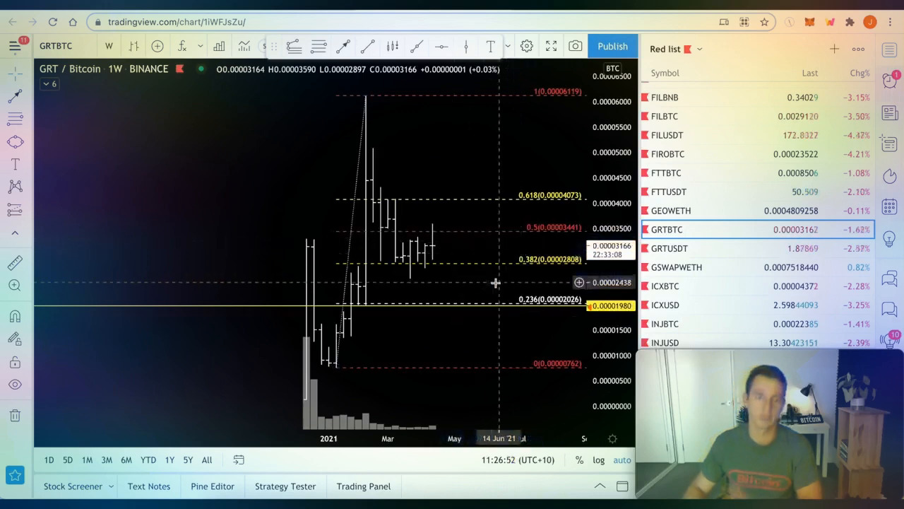
mouse_move(483, 271)
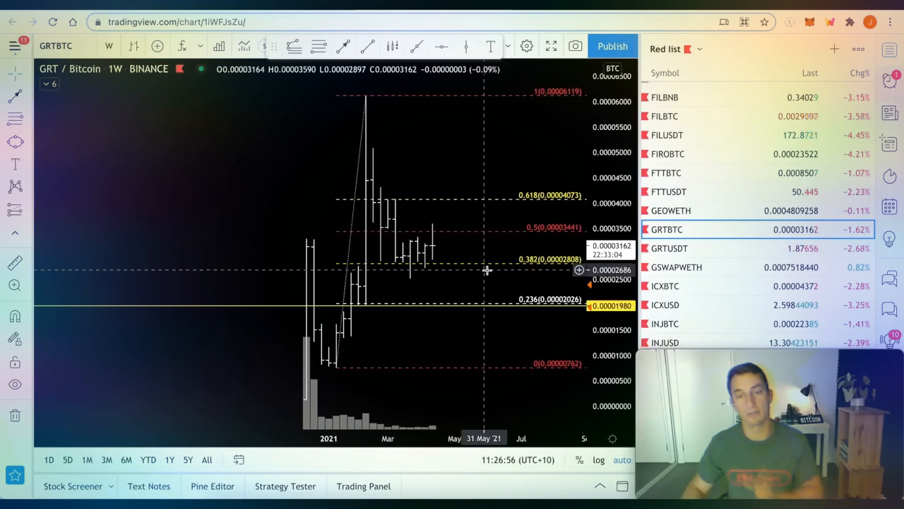
mouse_move(464, 269)
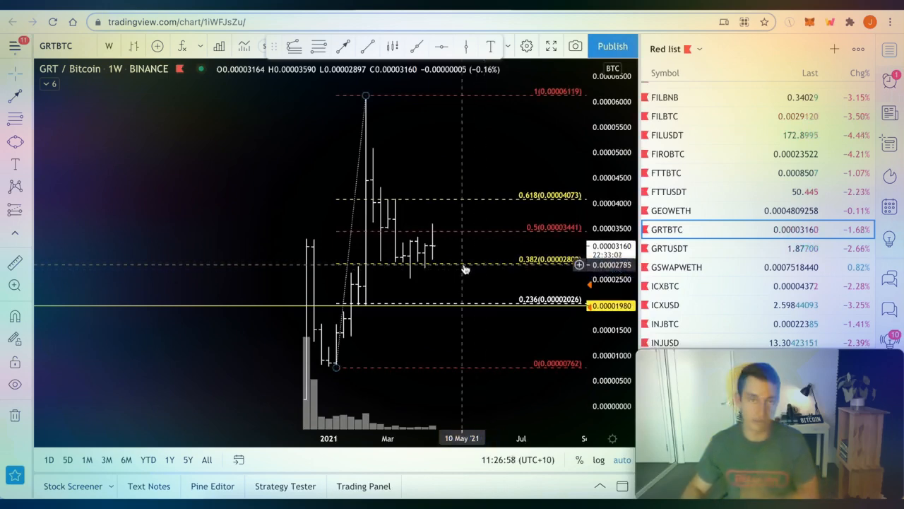
scroll(down, 3)
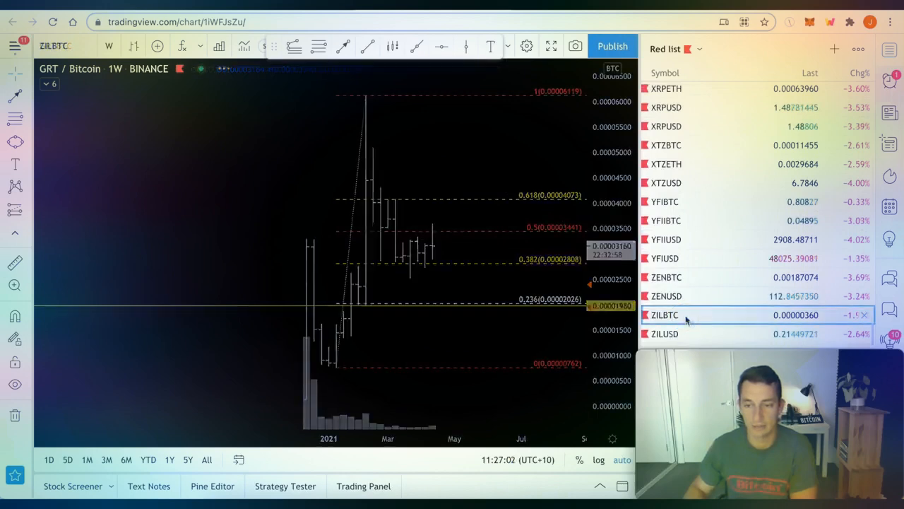
Load the Zilliqa / Bitcoin weekly Binance chart from the watchlist
click(664, 314)
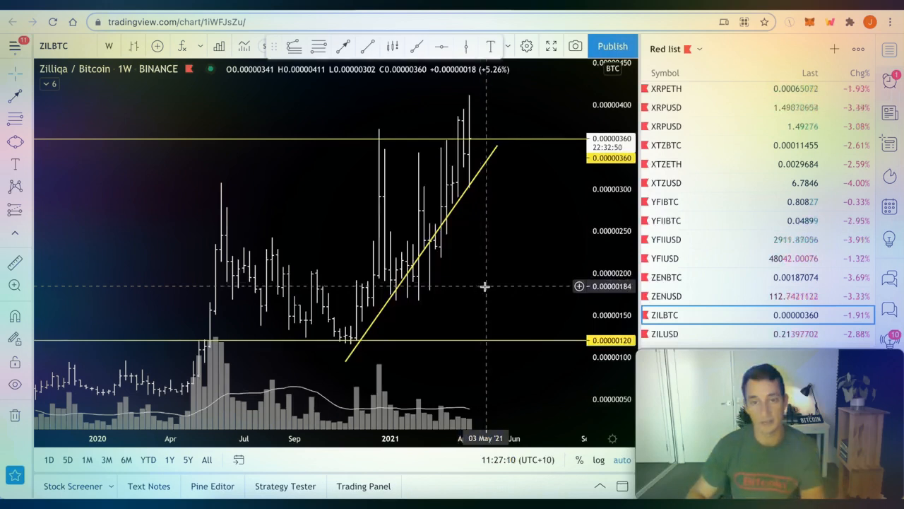
mouse_move(464, 282)
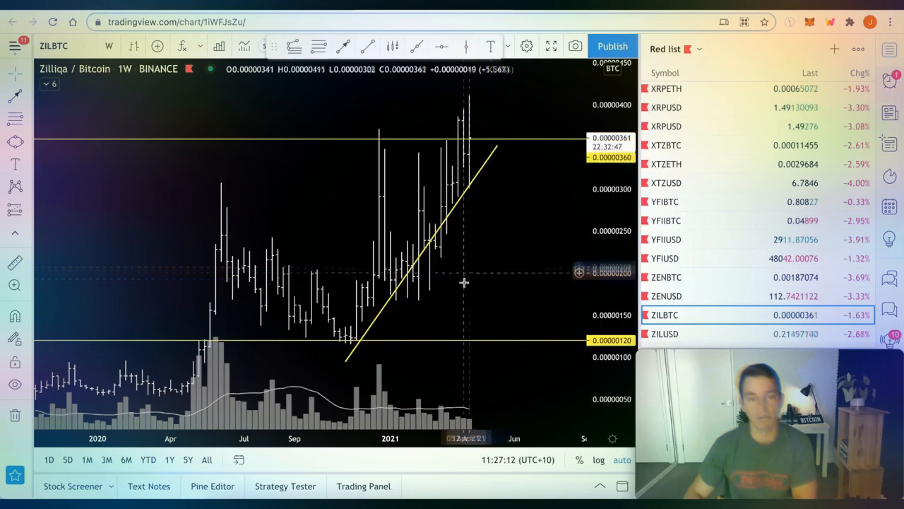
mouse_move(469, 285)
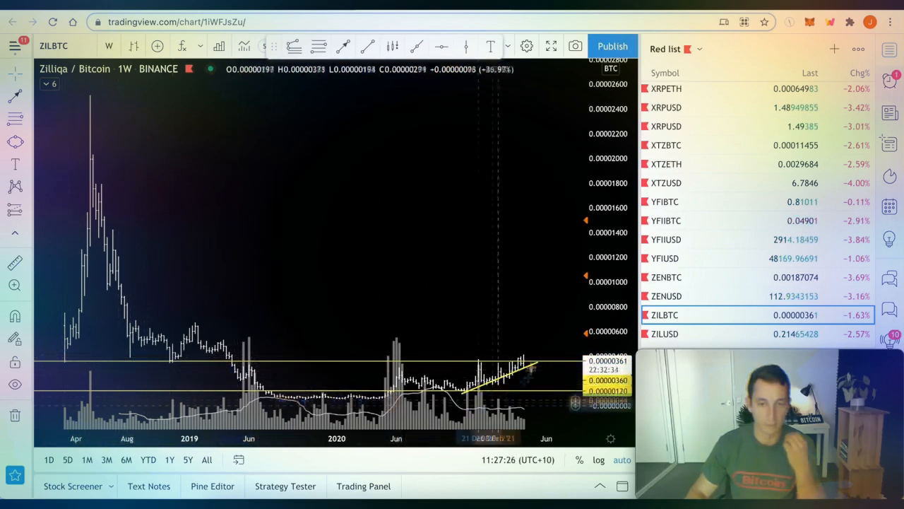
mouse_move(534, 343)
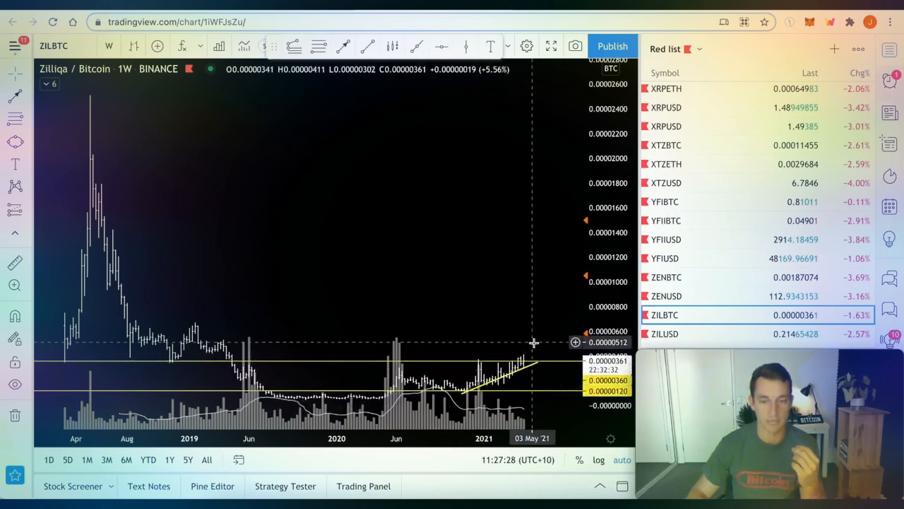
mouse_move(538, 322)
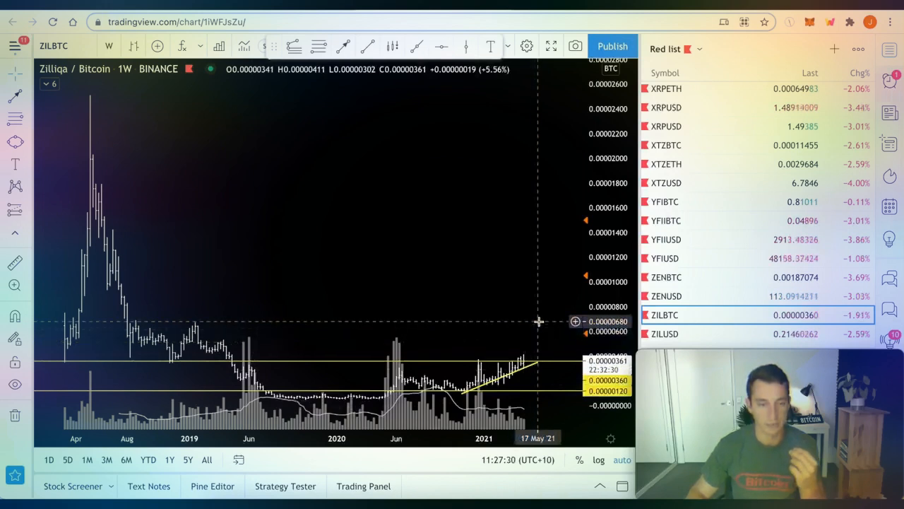
mouse_move(540, 284)
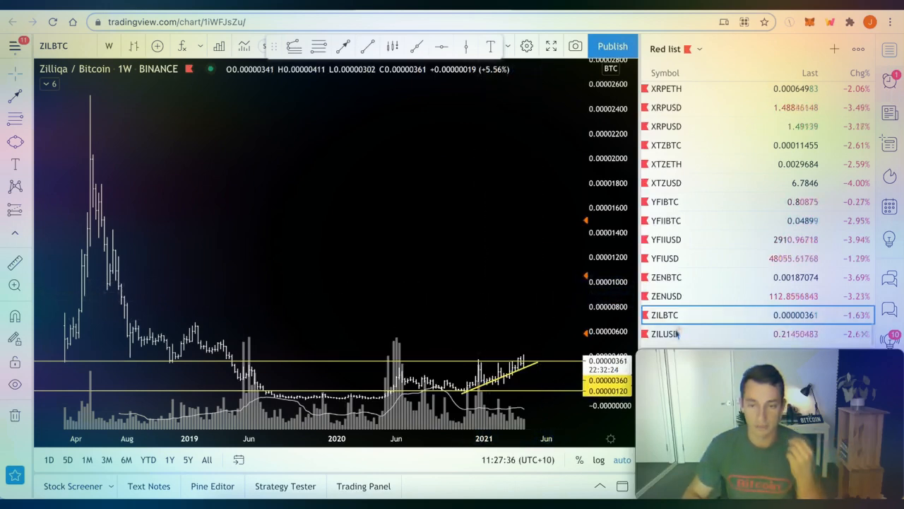
Load the Zilliqa / US Dollar weekly Binance chart from the watchlist
click(664, 333)
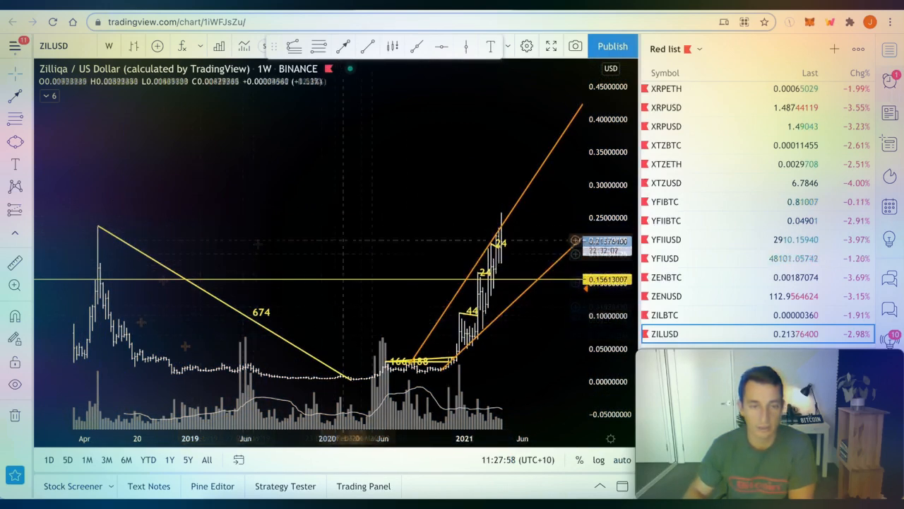
mouse_move(502, 267)
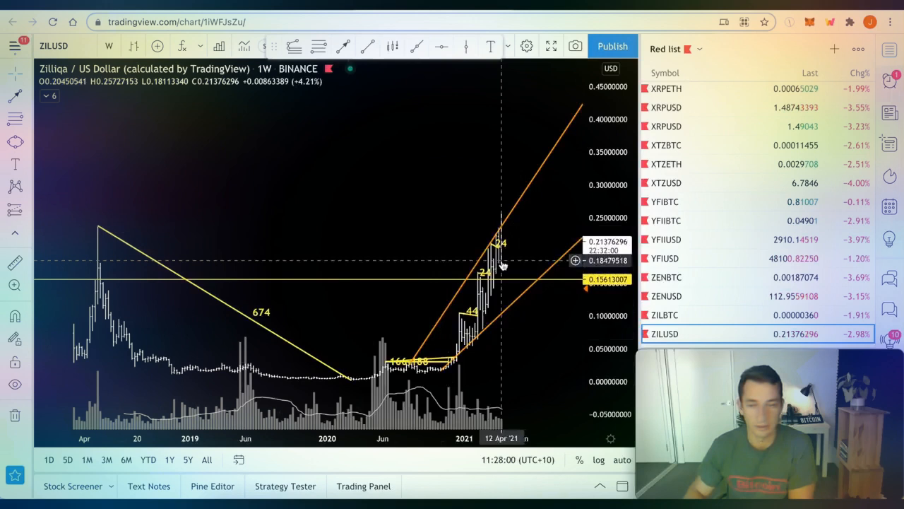